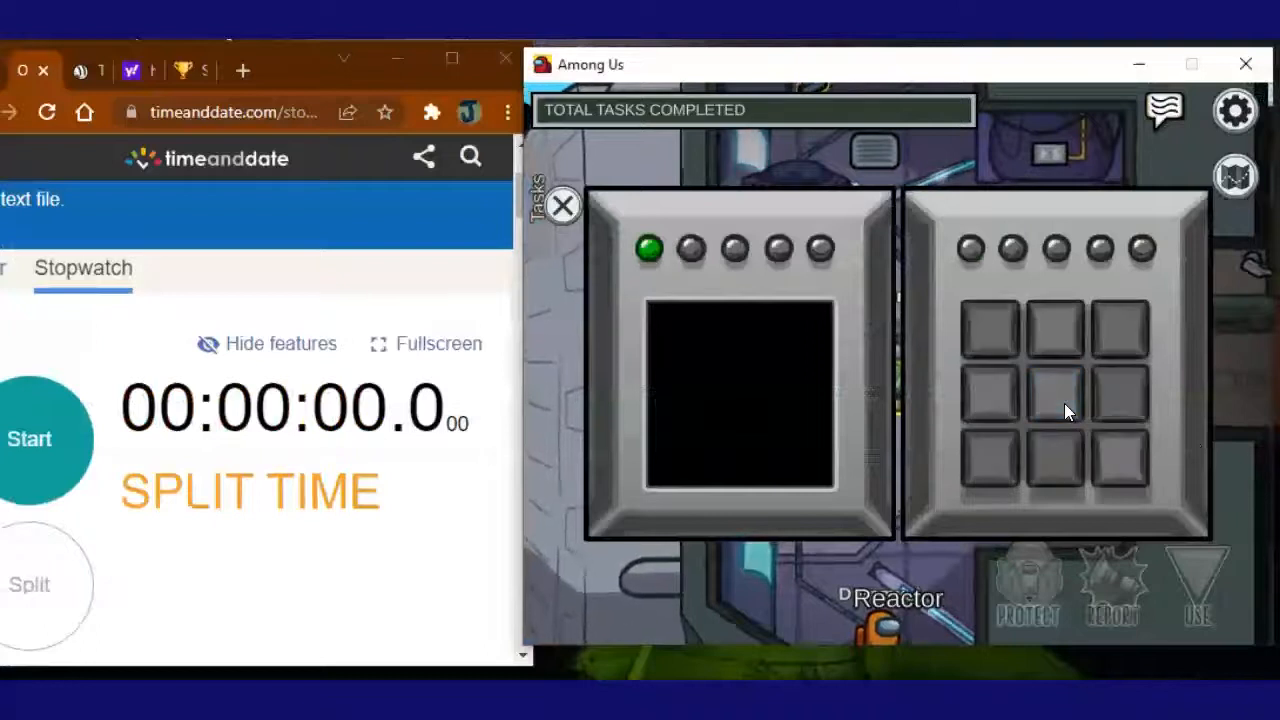
# Repeat the Start Reactor flashing tile pattern on the keypad through the final round.
pyautogui.click(1055, 408)
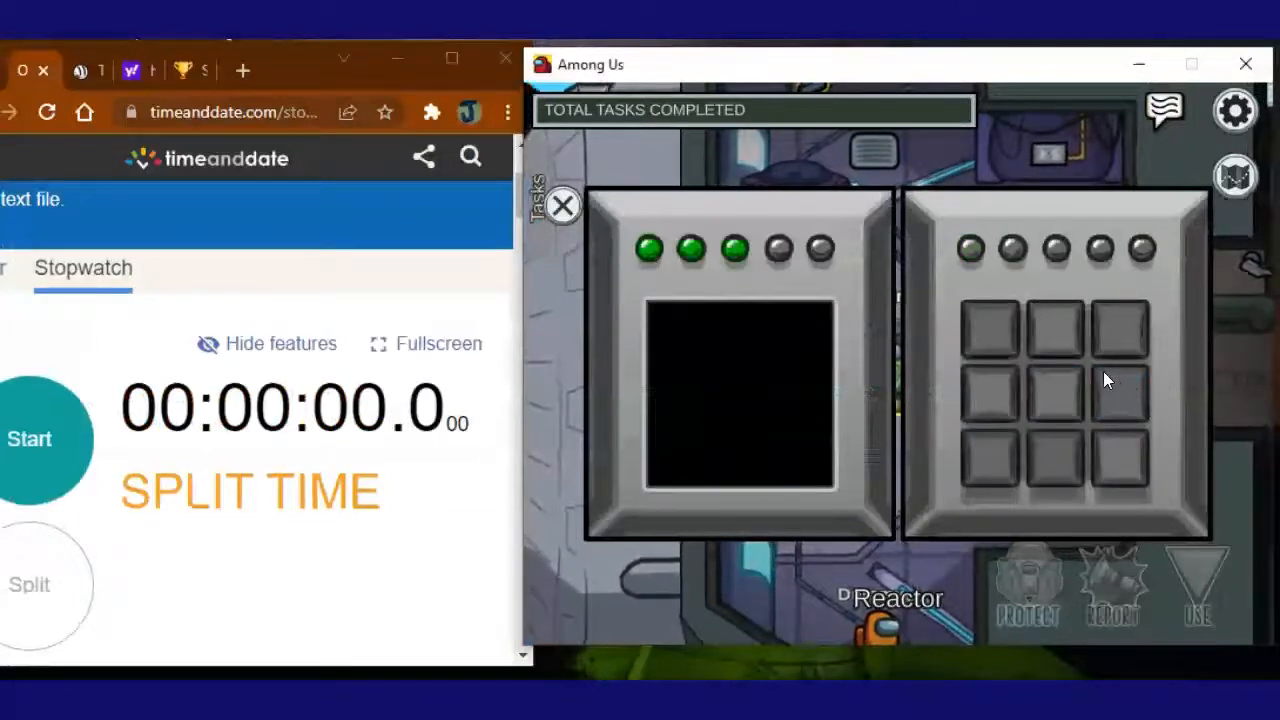
pyautogui.click(1052, 335)
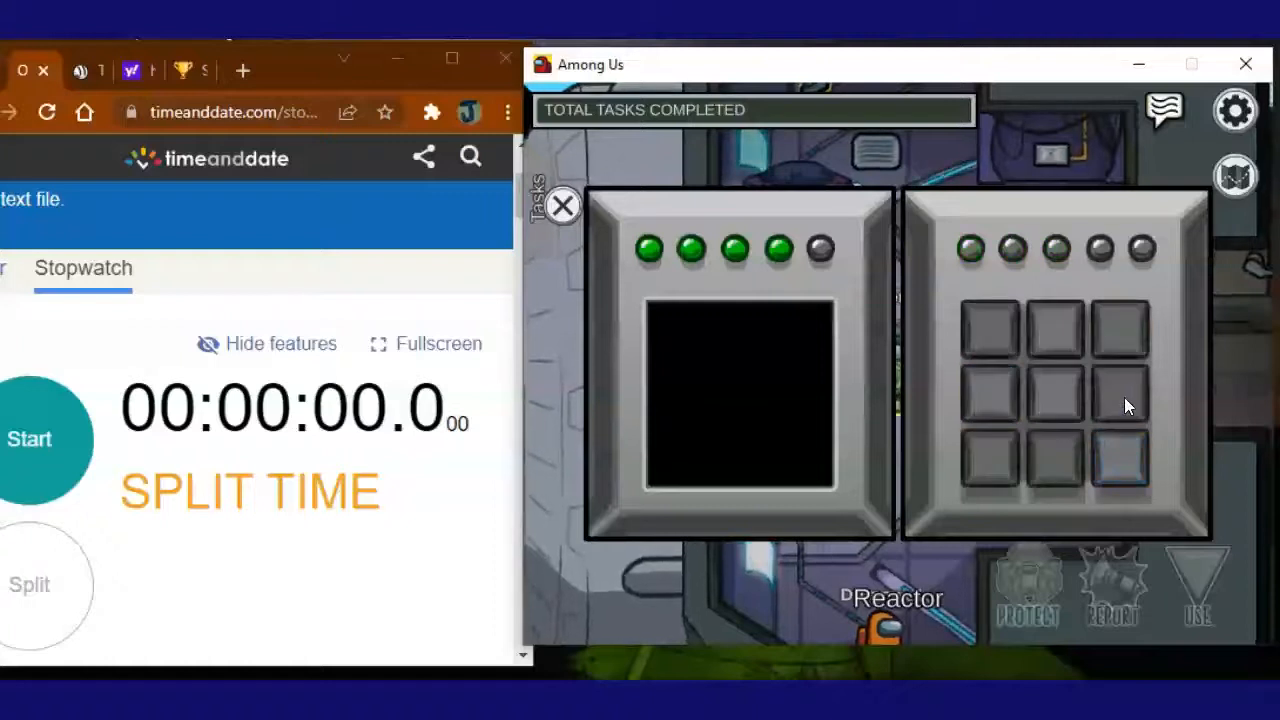
pyautogui.click(818, 250)
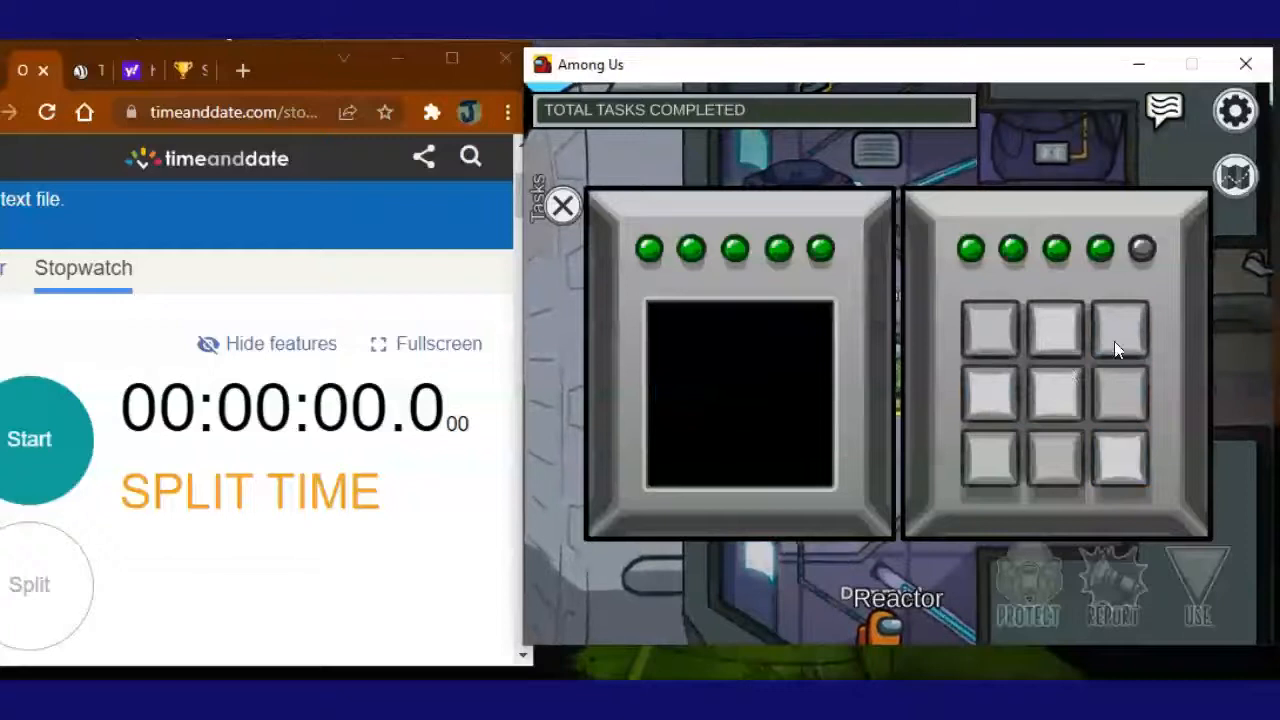
pyautogui.click(35, 438)
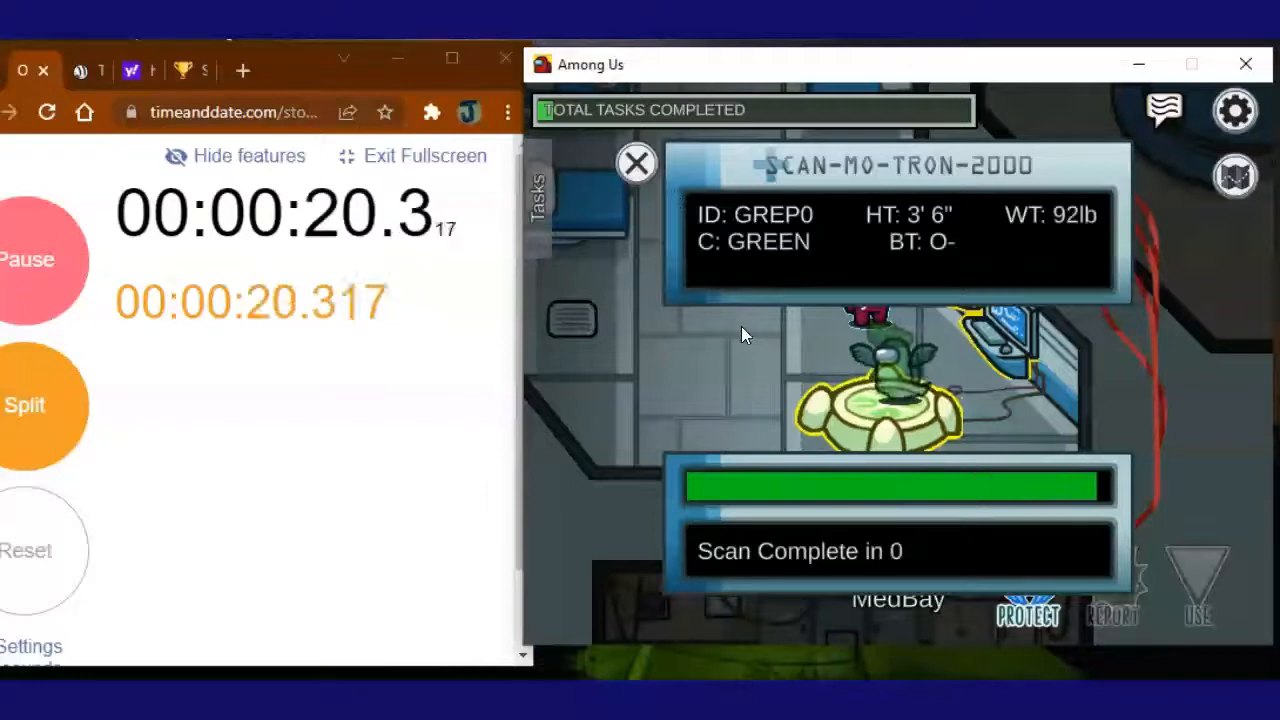
# Run the MedBay Scan-Mo-Tron body scan until its progress bar fills.
pyautogui.click(636, 163)
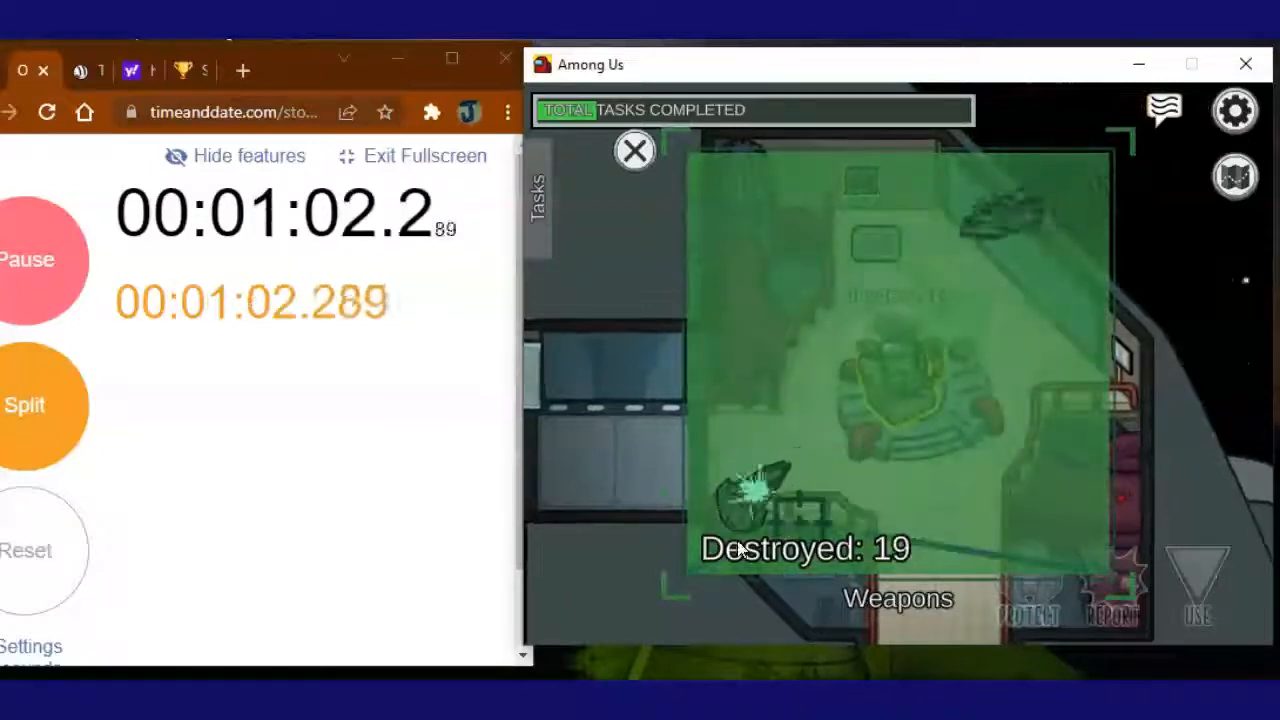
# Shoot an asteroid, download the Weapons data, and start the upload in Admin.
pyautogui.click(634, 150)
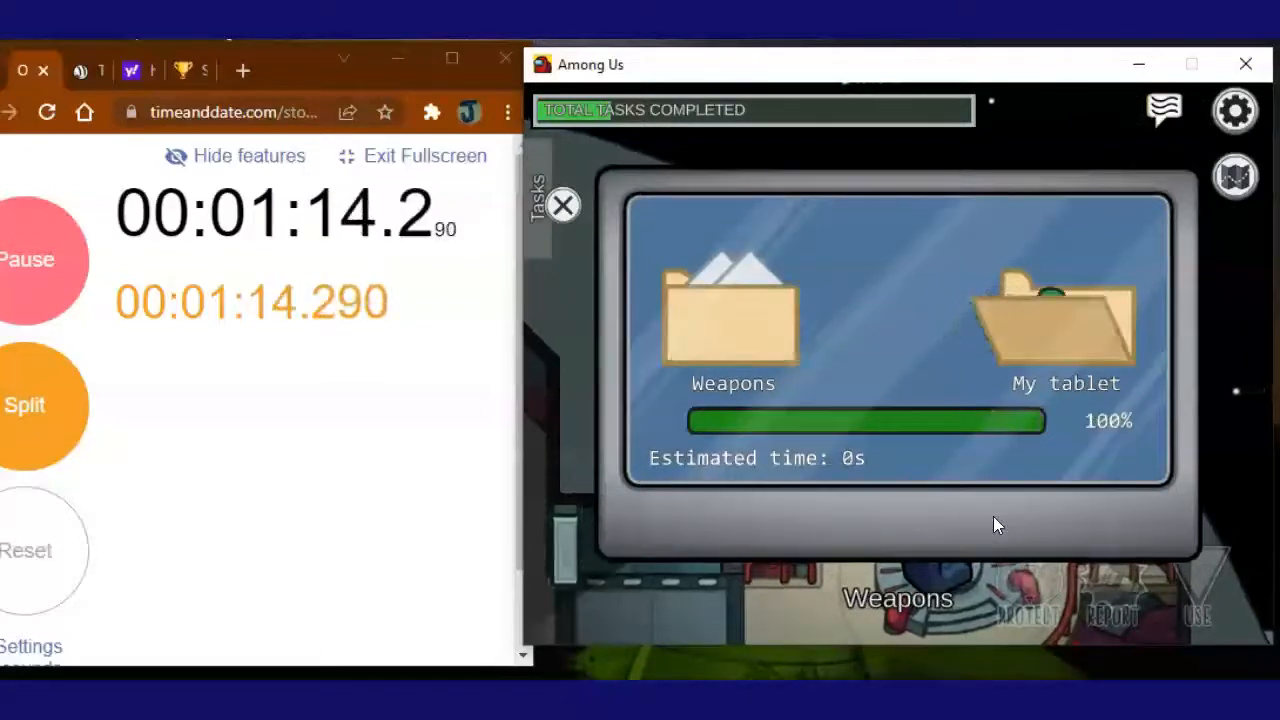
pyautogui.click(564, 205)
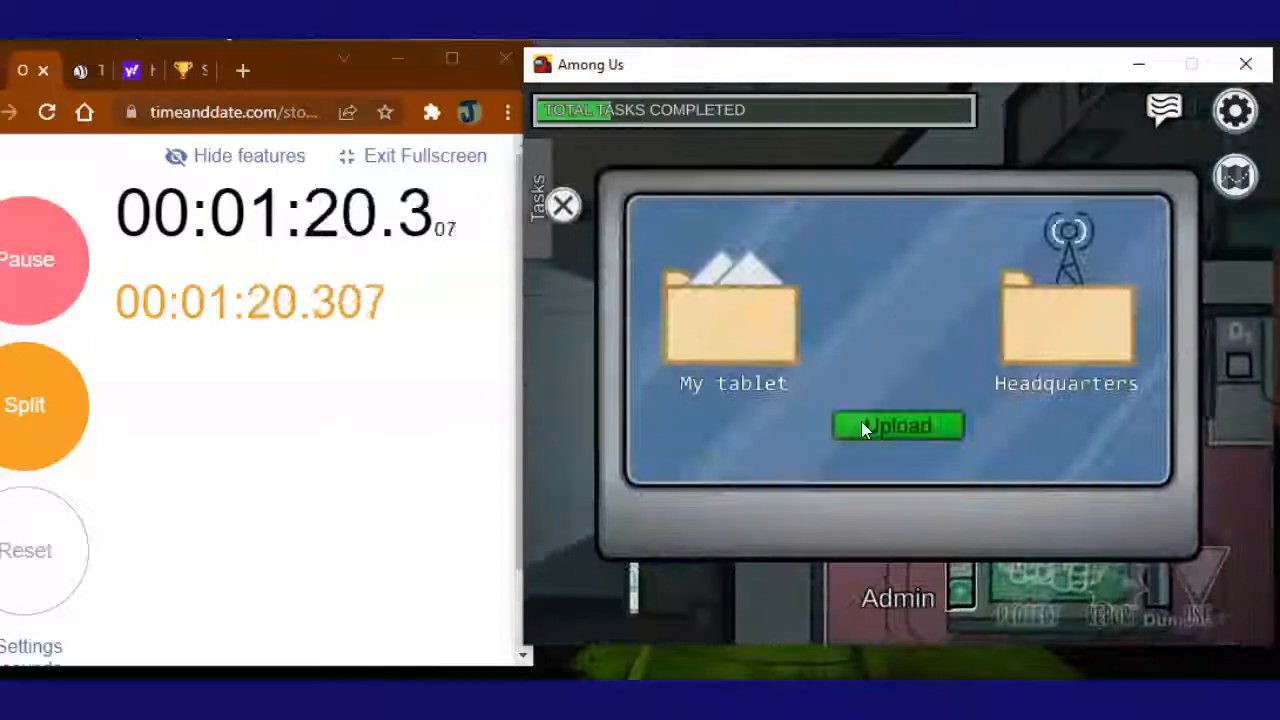
pyautogui.click(898, 425)
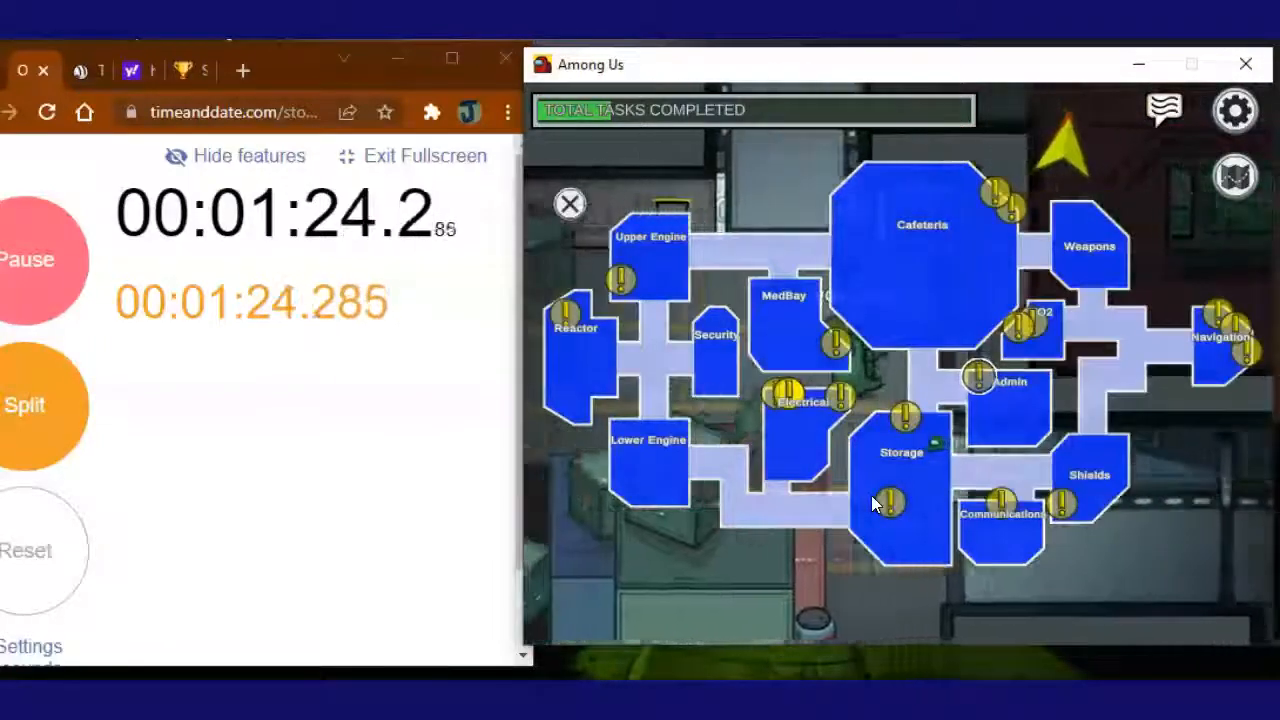
# Dismiss the ship map and fill the fuel can at the Storage refuel station.
pyautogui.click(569, 204)
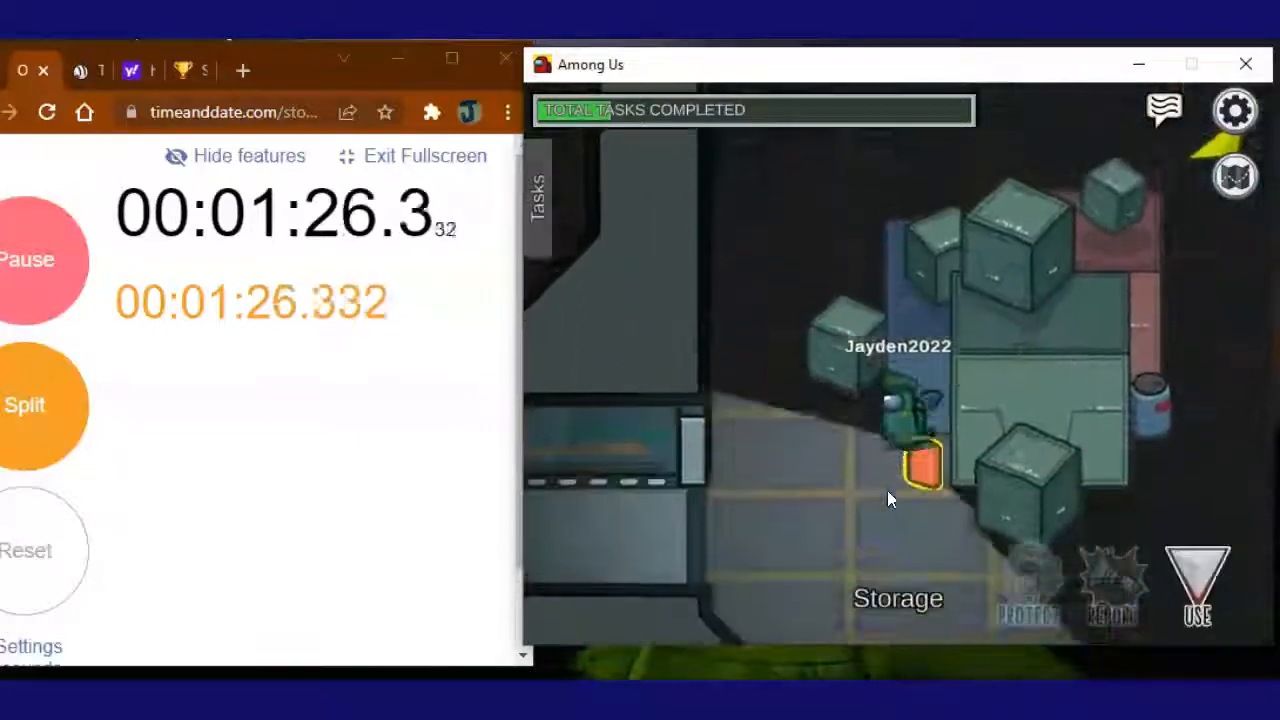
pyautogui.click(1194, 580)
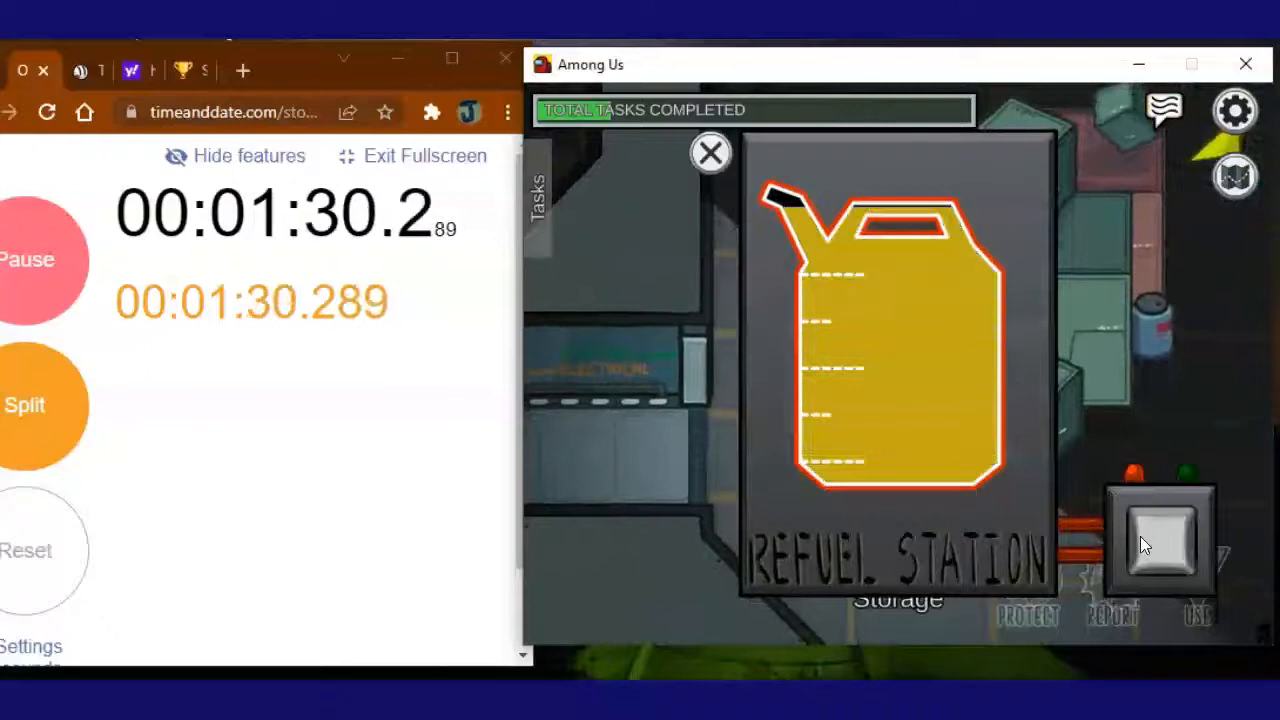
pyautogui.click(711, 153)
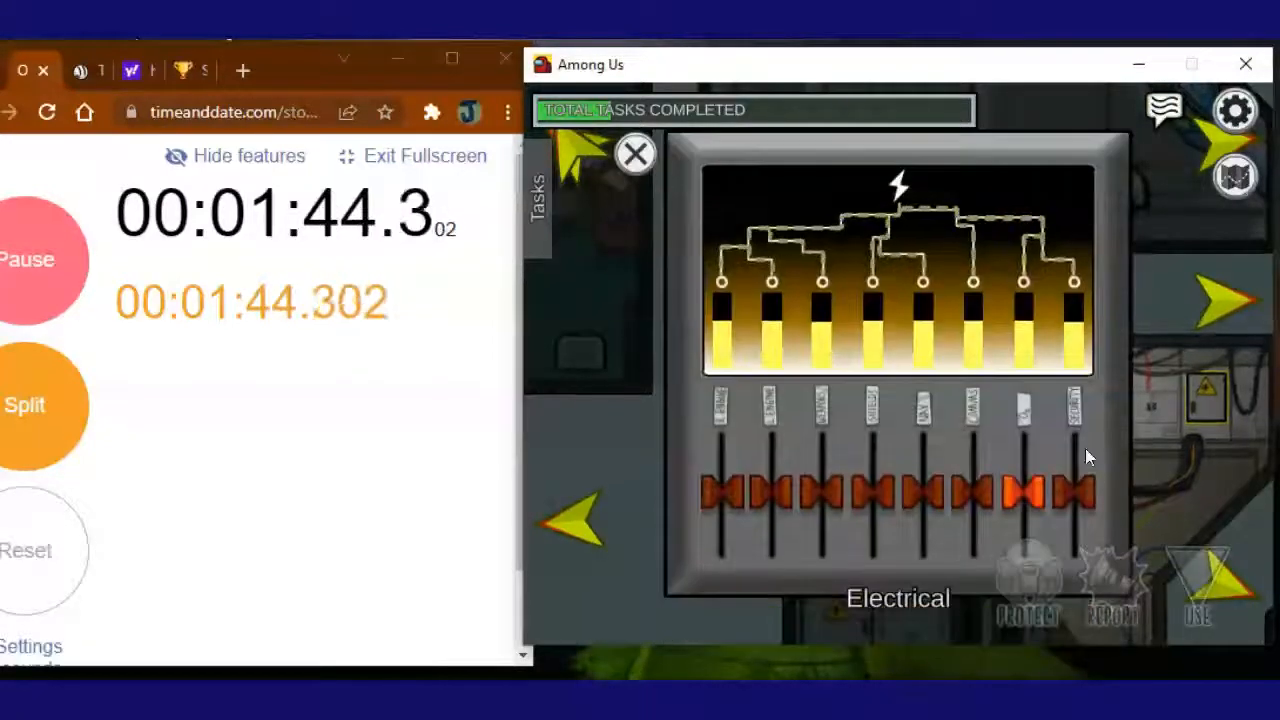
# Download the Electrical data to 100% and start calibrating the distributor.
pyautogui.click(639, 153)
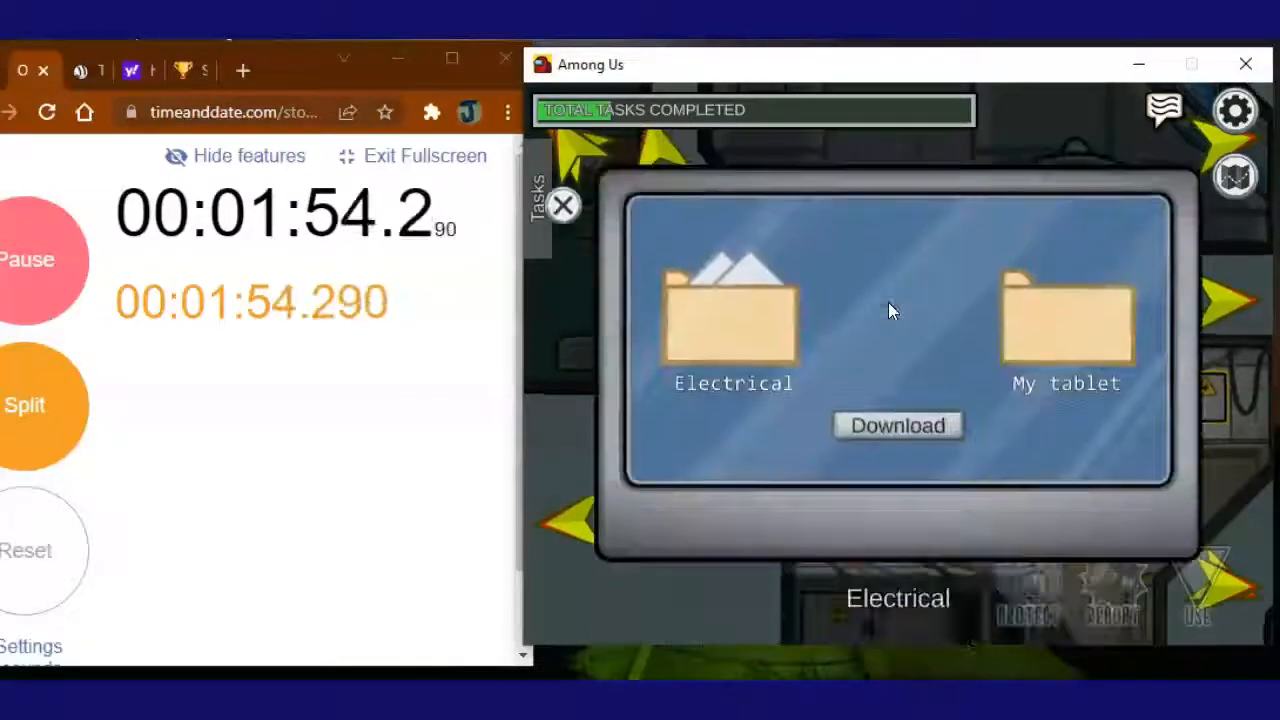
pyautogui.click(898, 425)
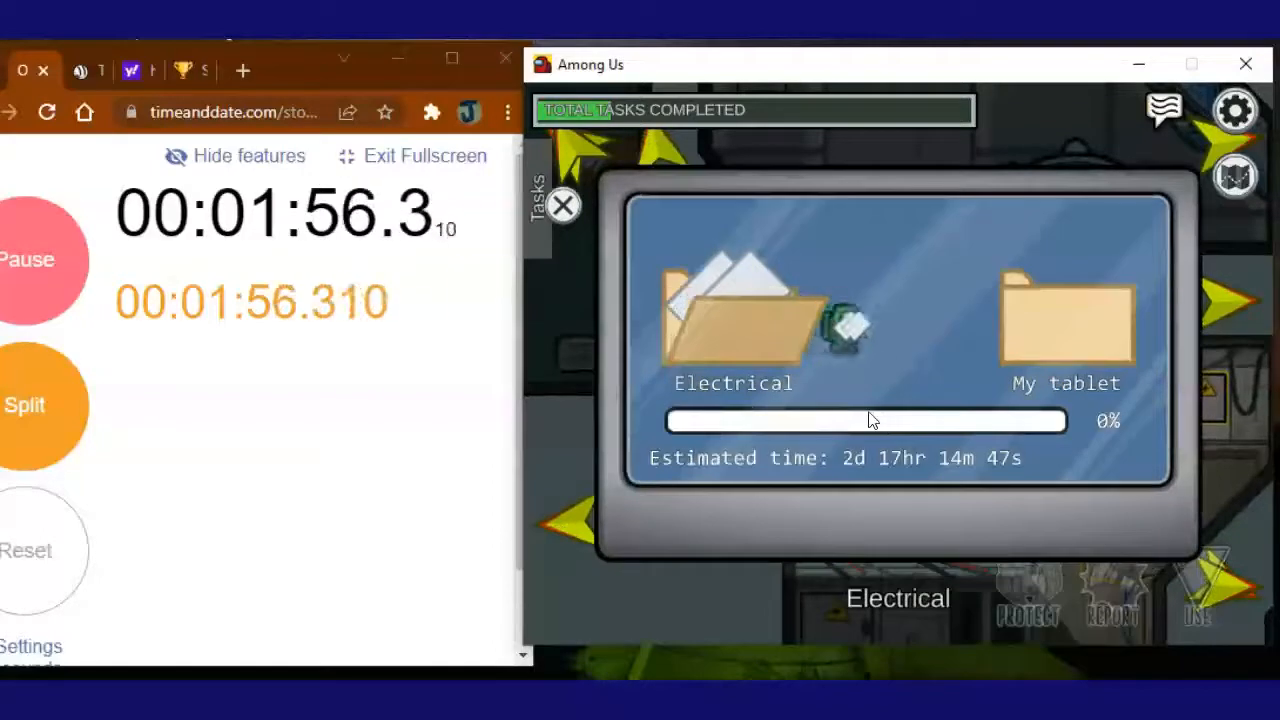
pyautogui.click(730, 325)
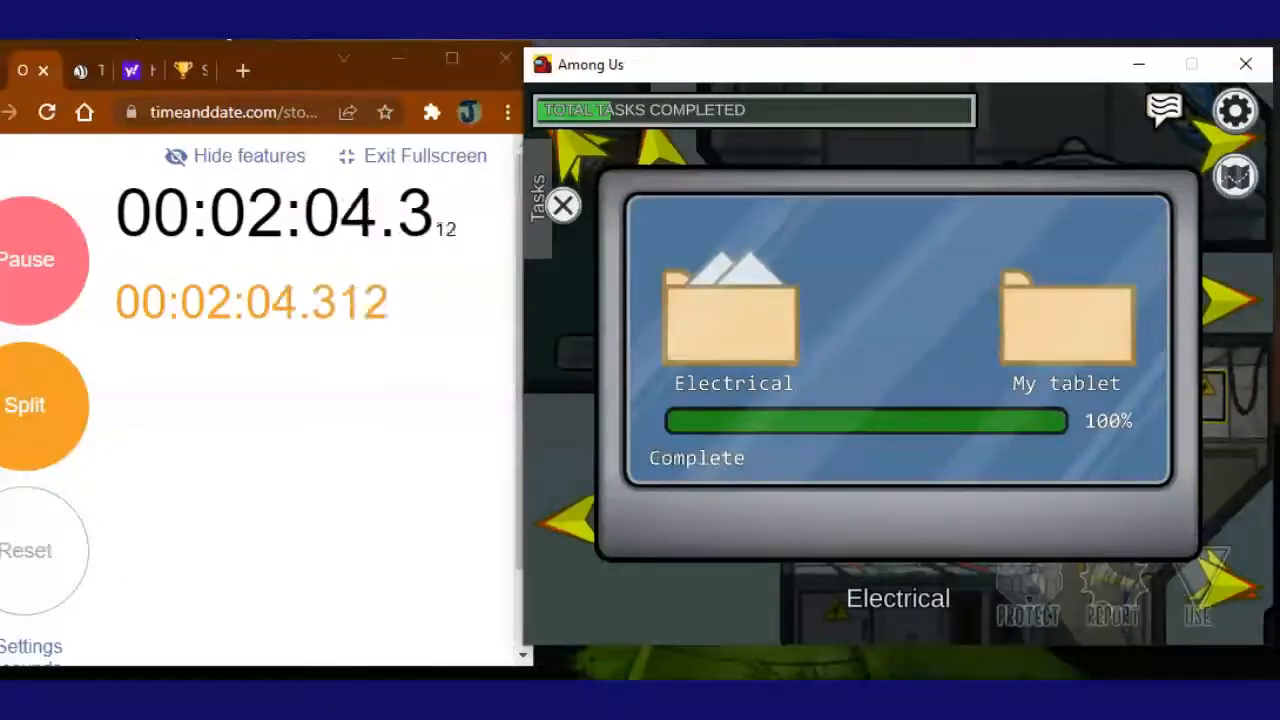
pyautogui.click(562, 205)
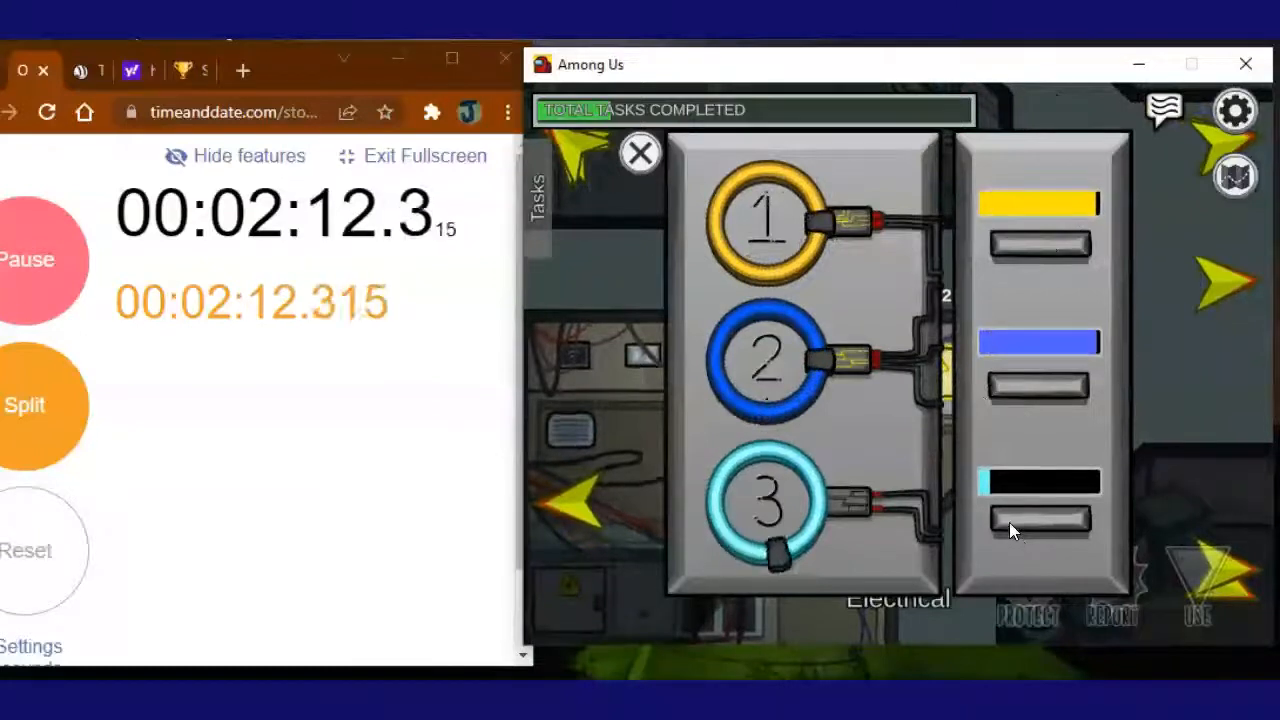
# Lock the third distributor ring and align the Upper Engine output.
pyautogui.click(639, 152)
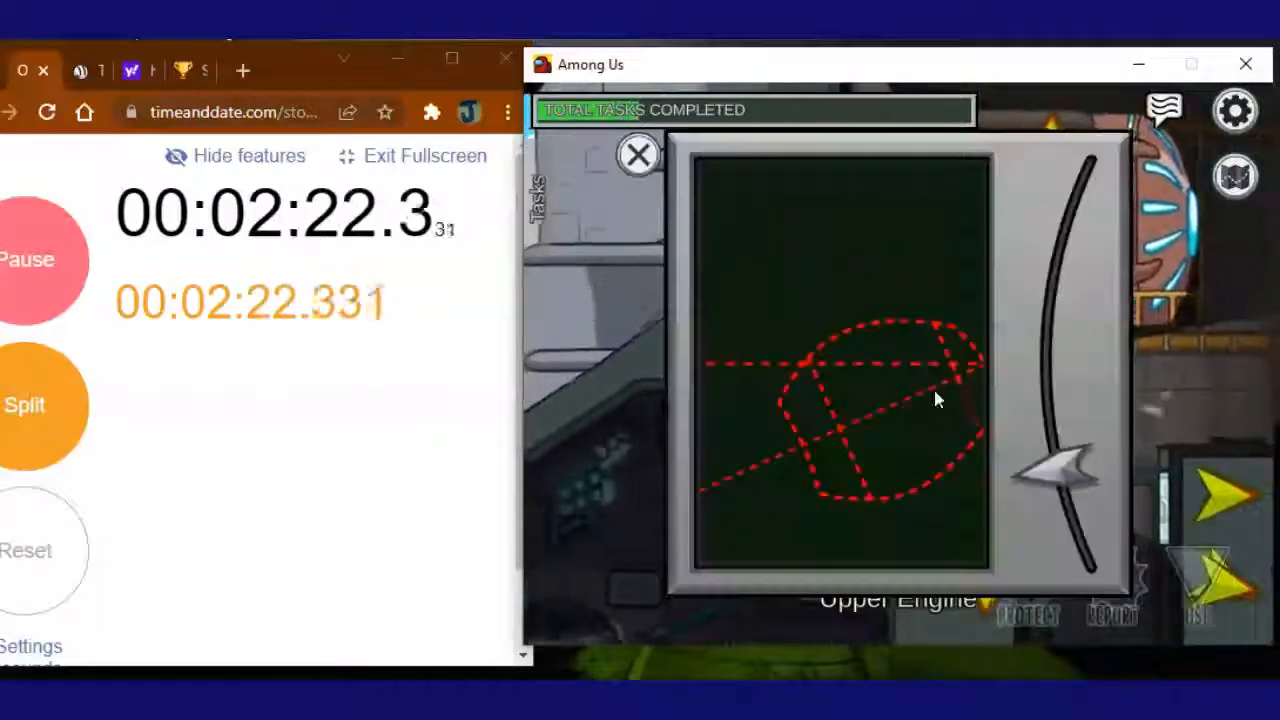
pyautogui.click(638, 155)
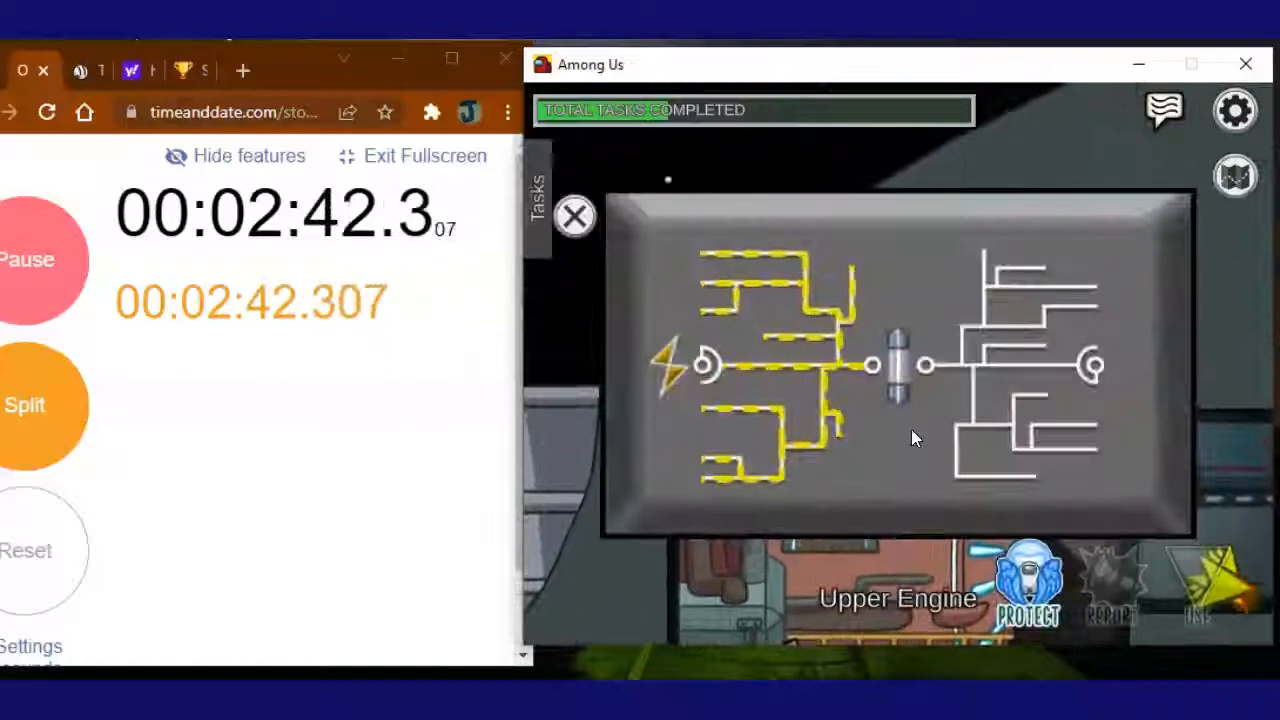
# Flip the Accept Diverted Power switch, then download Communications data to 100%.
pyautogui.click(573, 217)
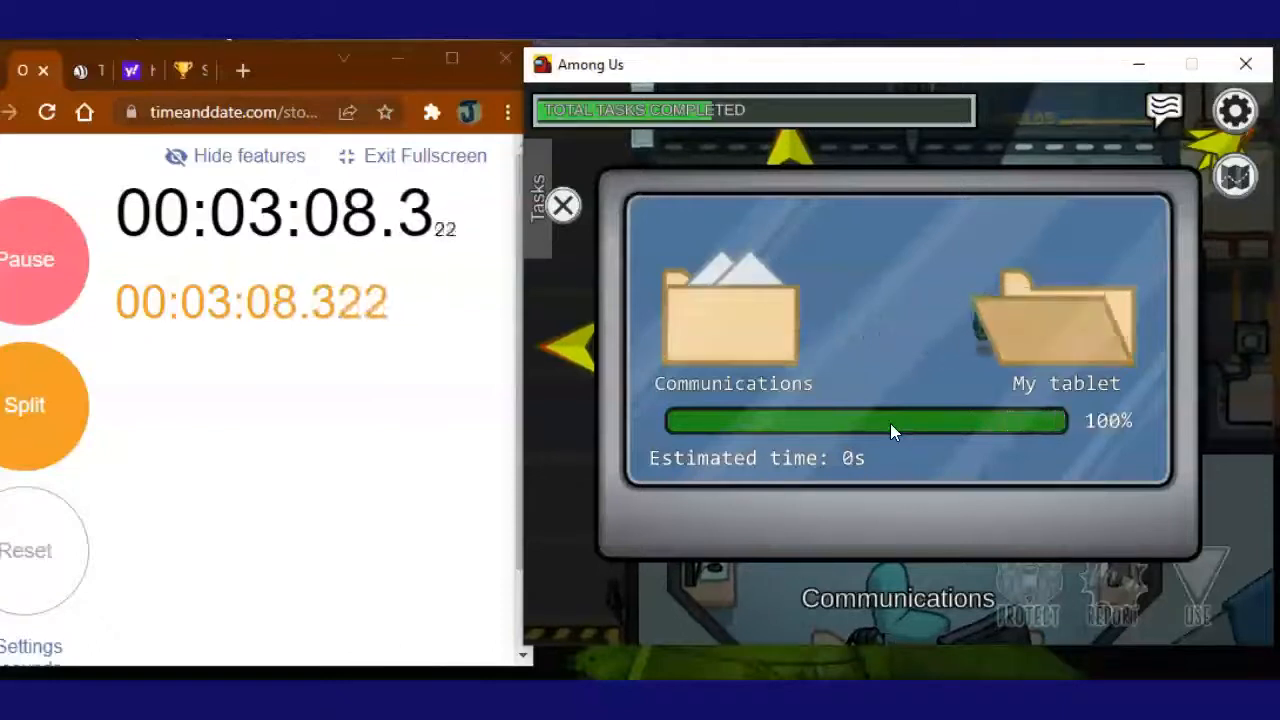
# Centre the Navigation steering target and download the Navigation data.
pyautogui.click(563, 205)
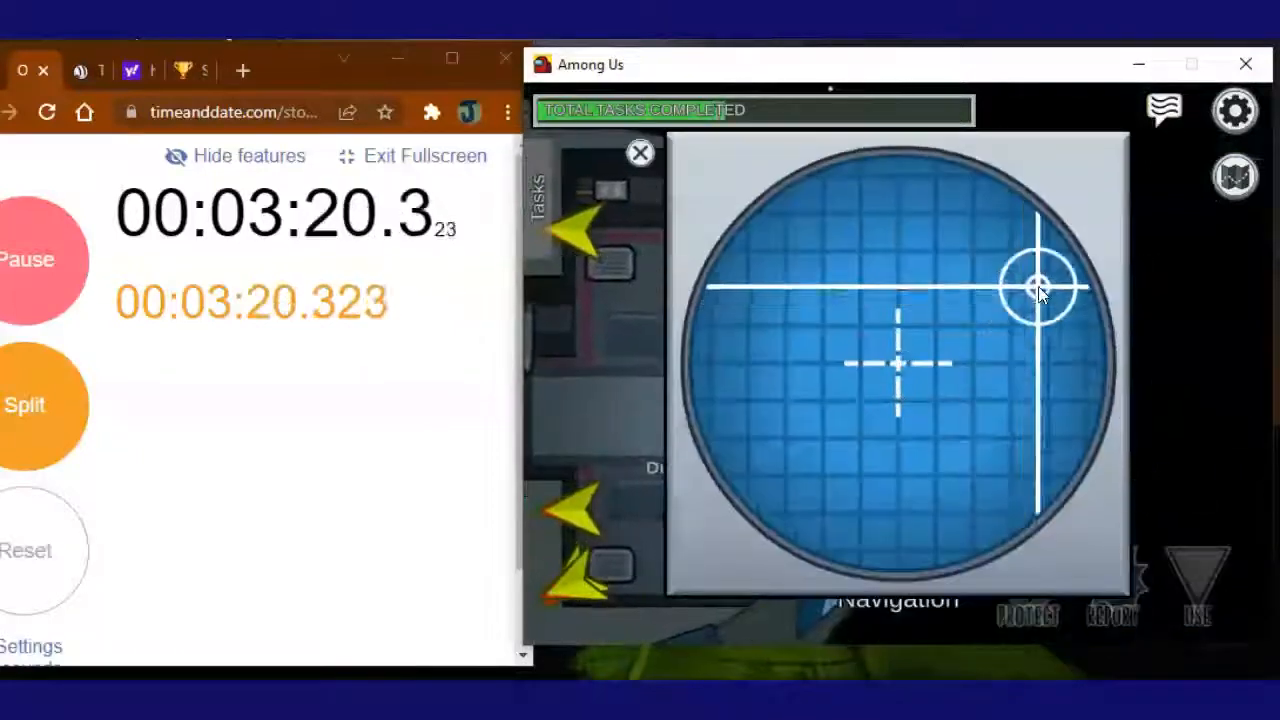
pyautogui.click(639, 152)
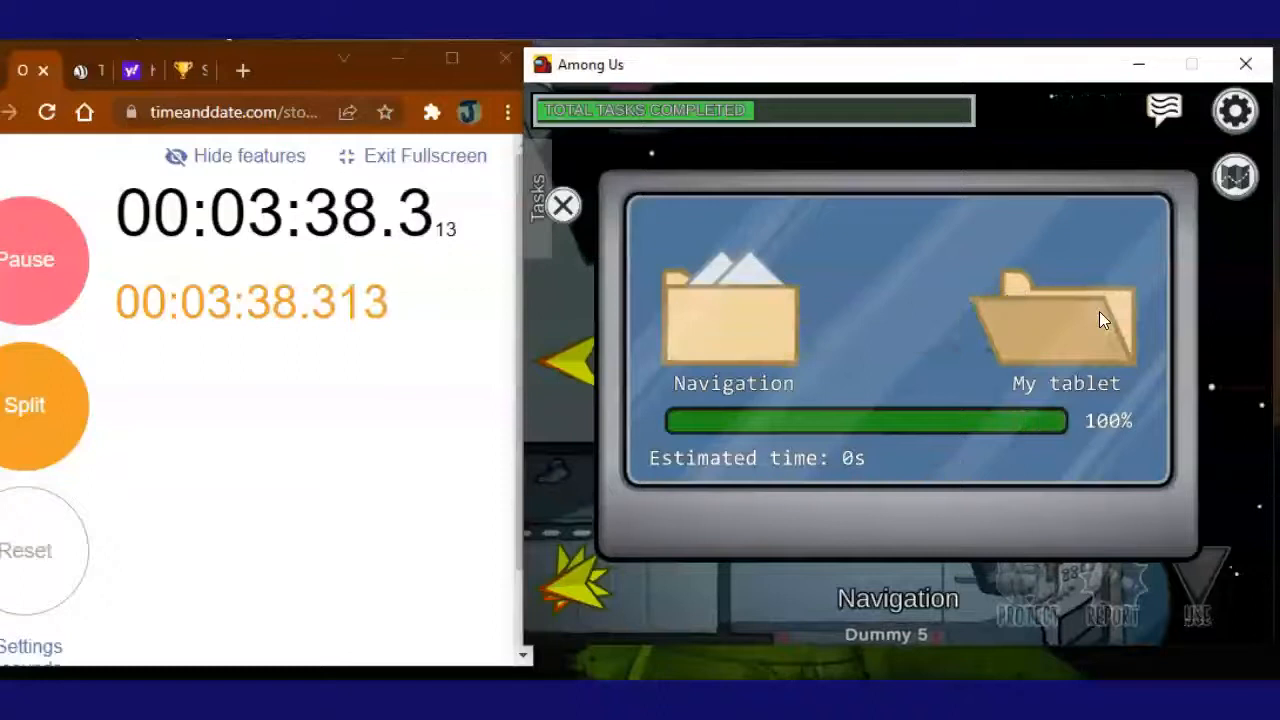
# Connect the red, yellow and blue wires to their matching symbols in Fix Wiring.
pyautogui.click(563, 205)
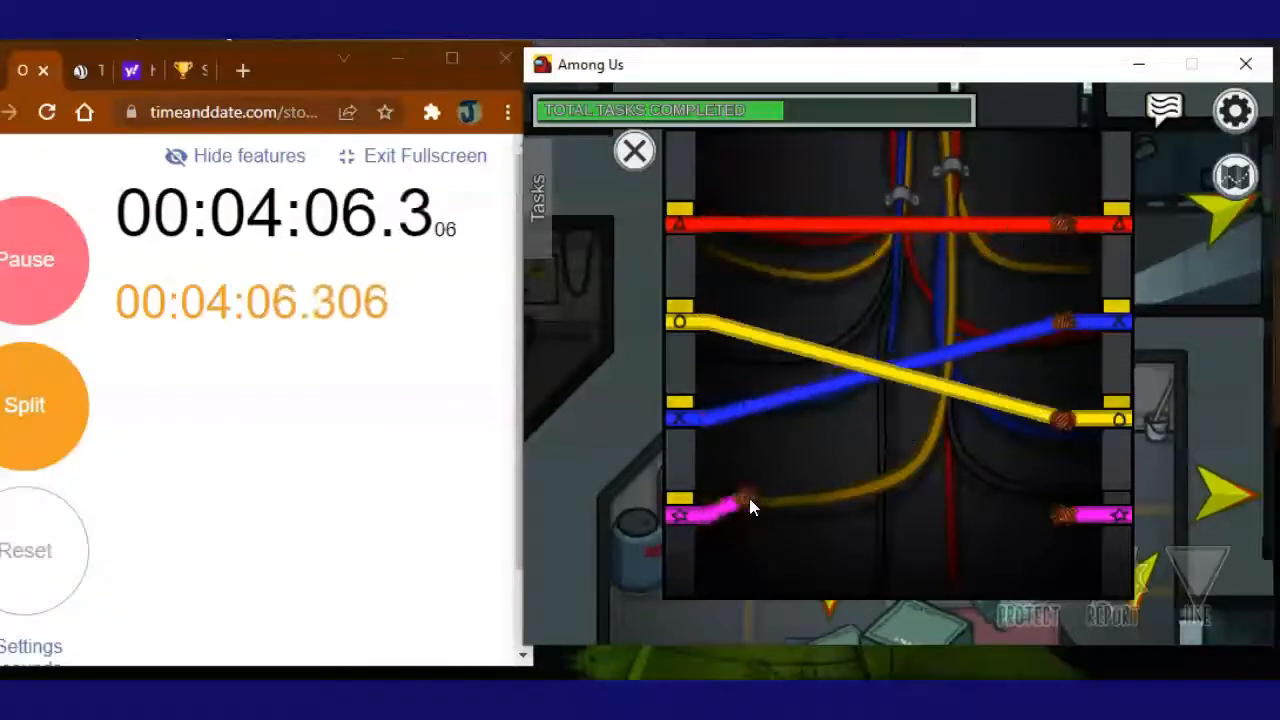
# Connect the pink wire, fill the fuel can, and start the Reactor task.
pyautogui.click(633, 151)
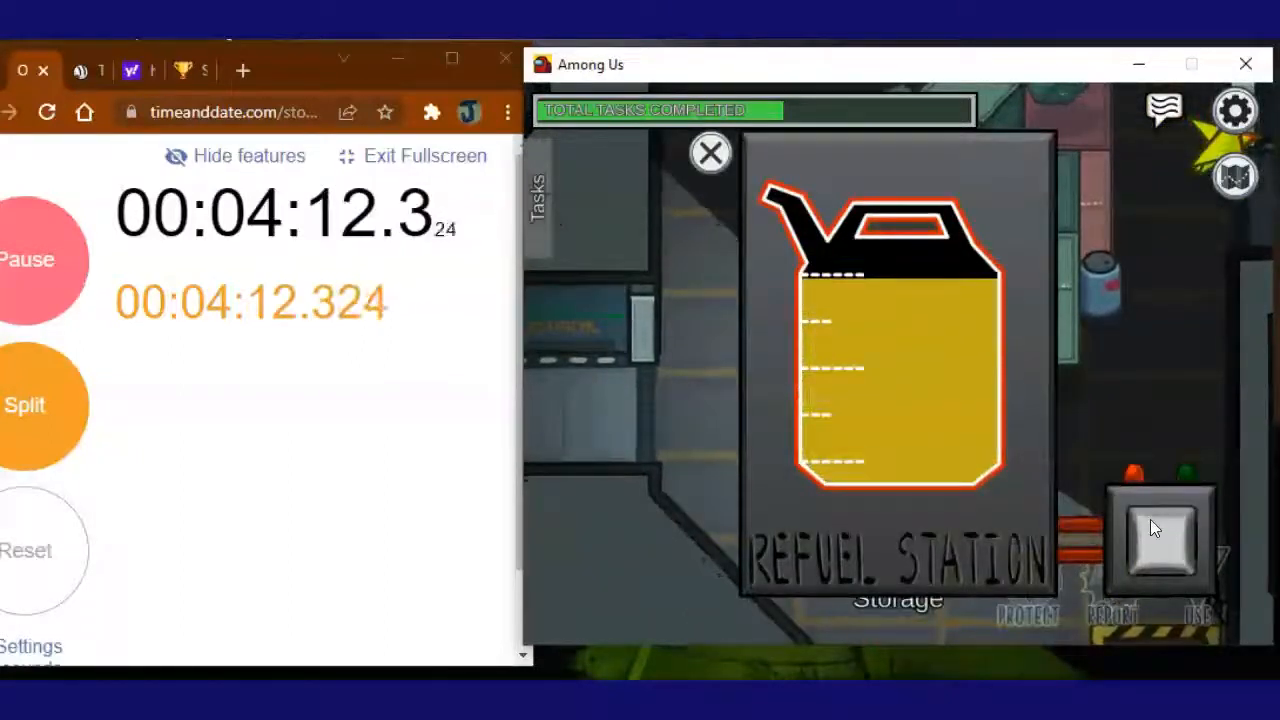
pyautogui.click(709, 153)
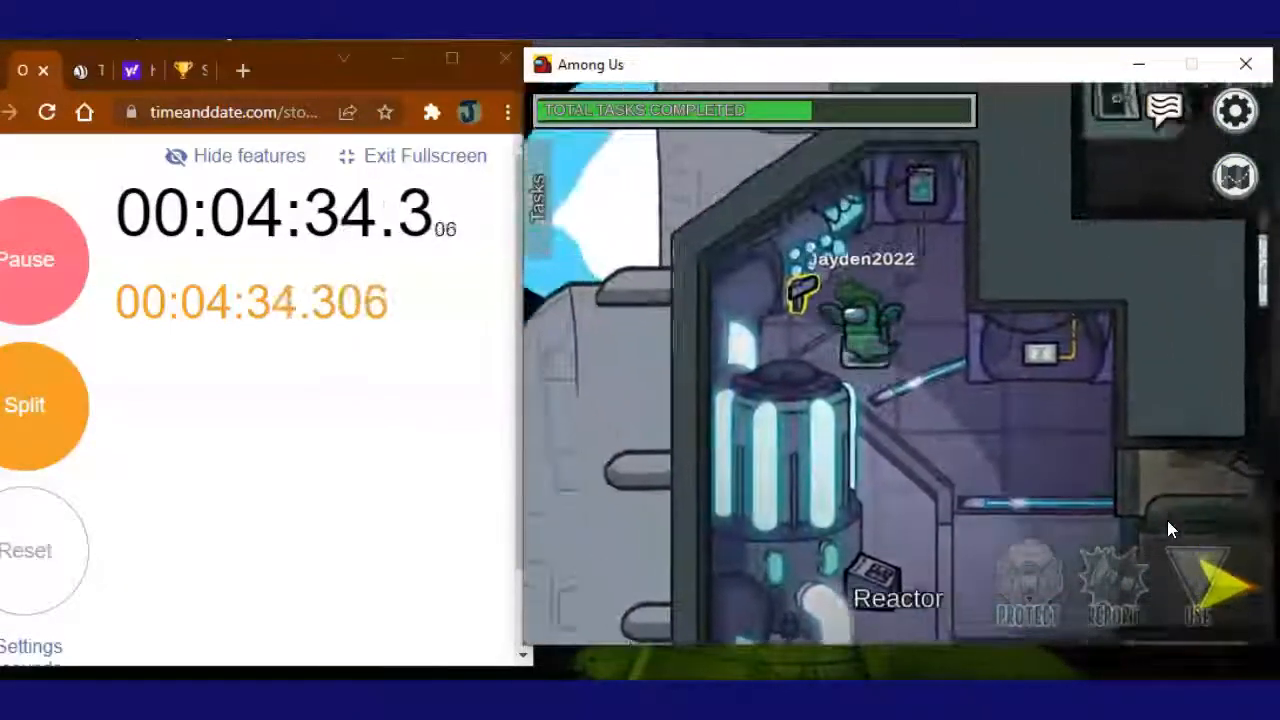
pyautogui.click(1200, 595)
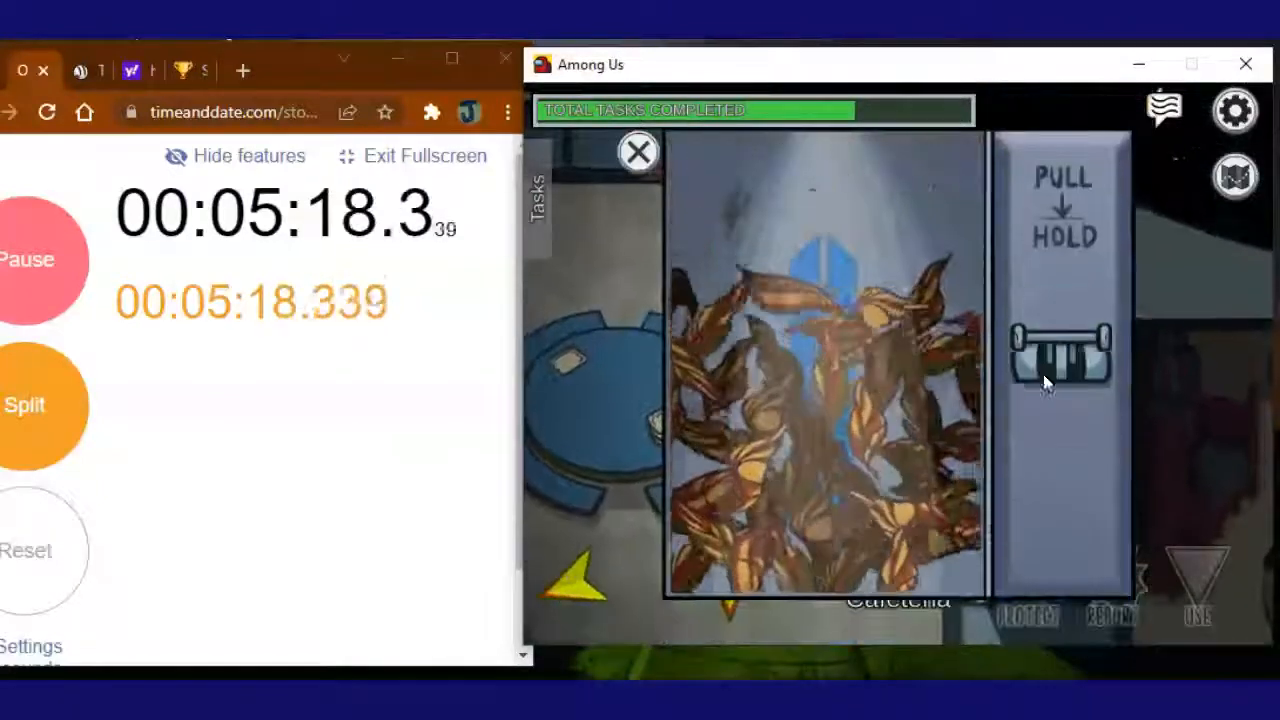
# Flush the leaves with the Pull lever, finish the Cafeteria download, and reach Admin.
pyautogui.click(638, 152)
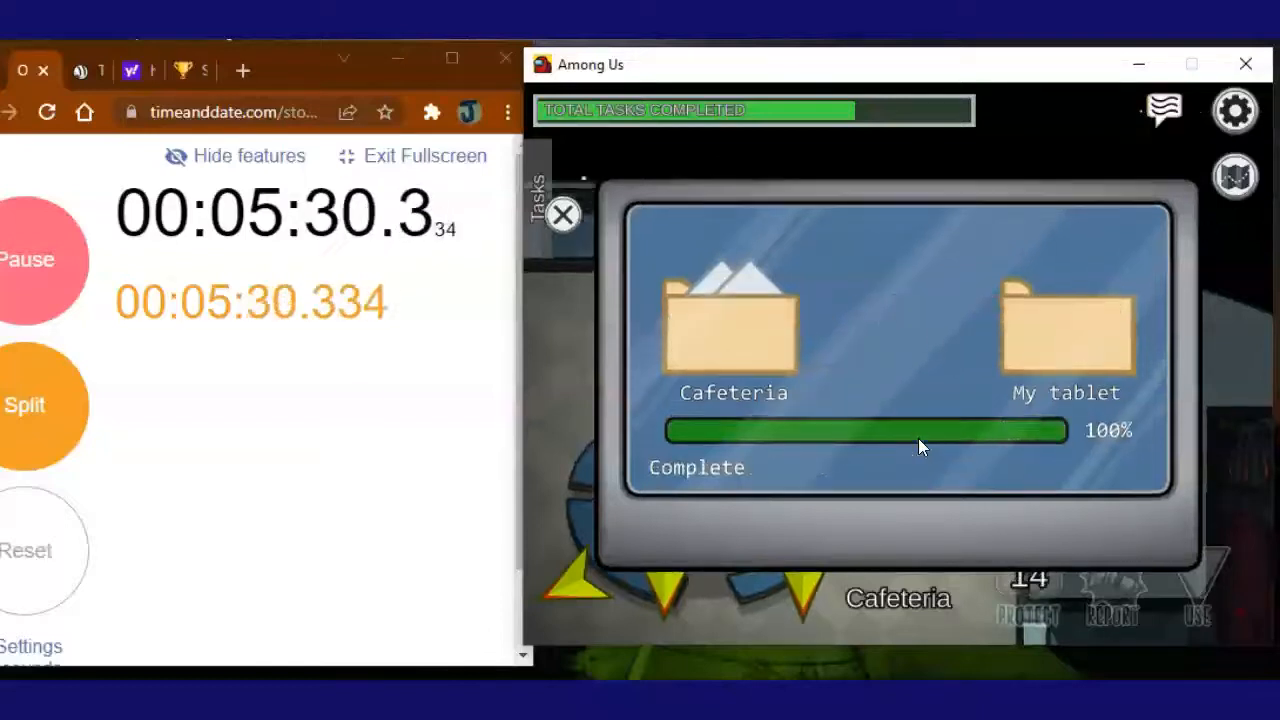
pyautogui.click(563, 214)
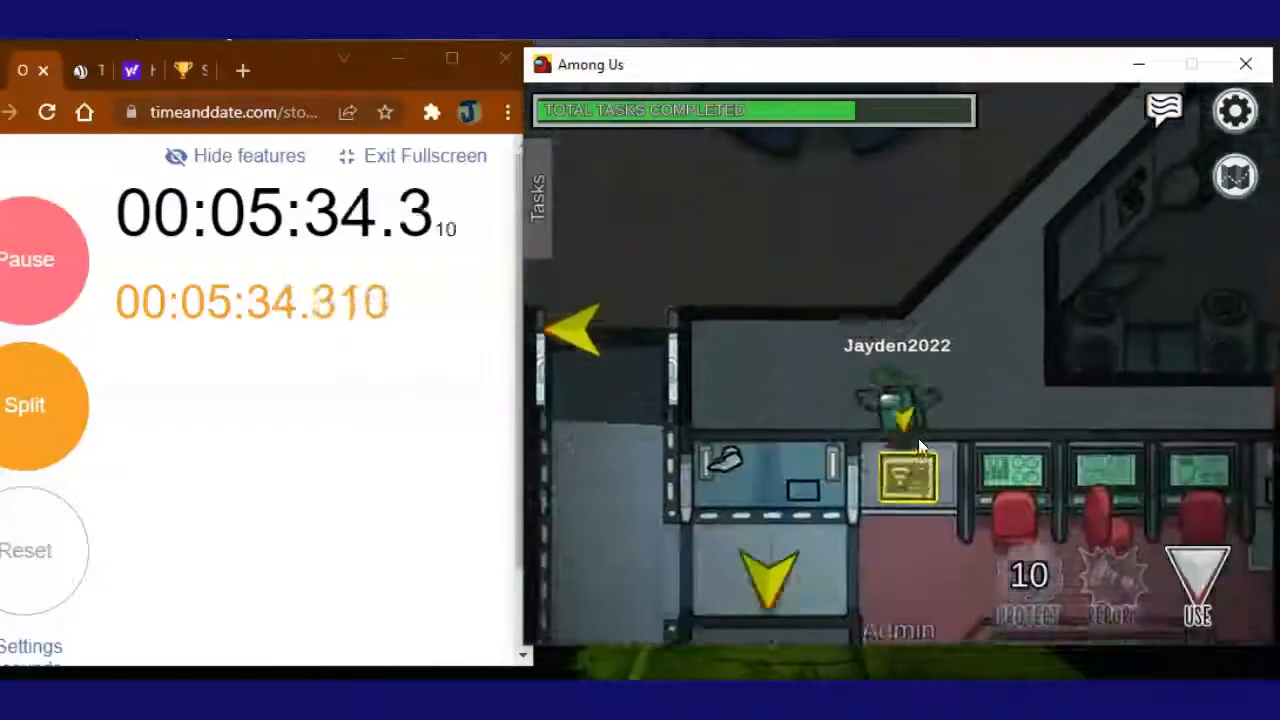
# Open the Admin upload panel and upload the tablet data to Headquarters.
pyautogui.click(900, 480)
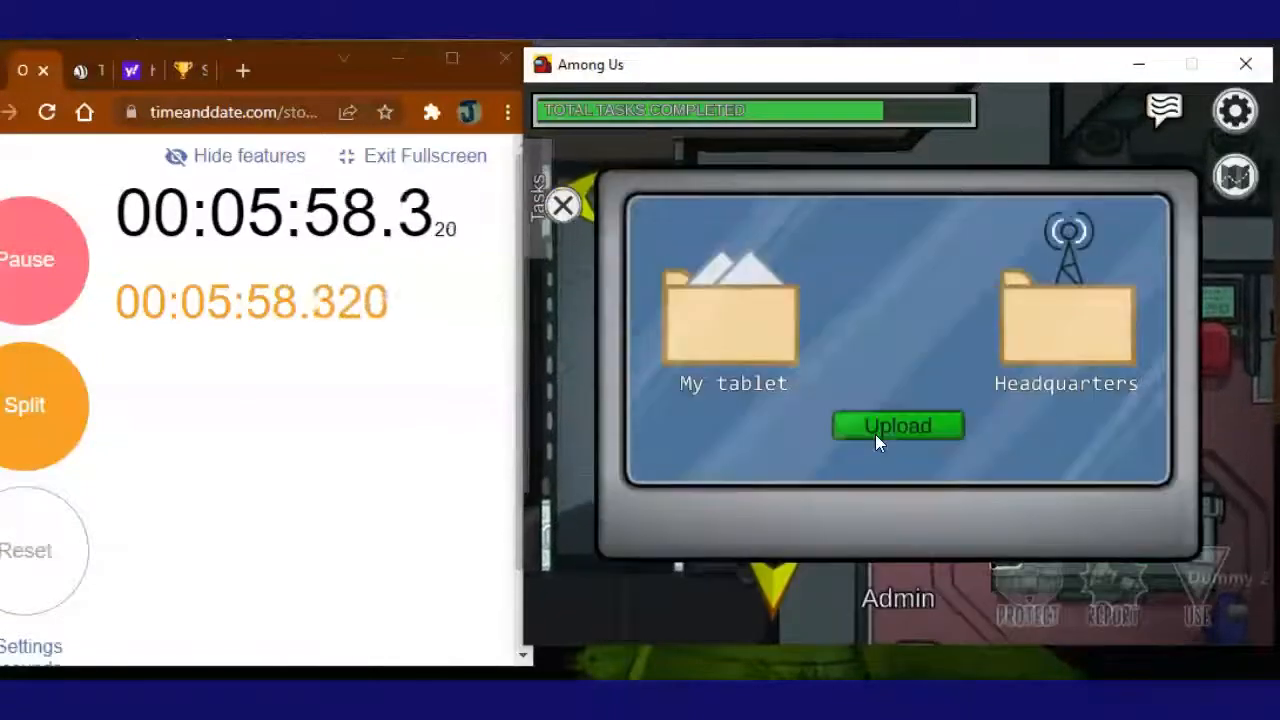
pyautogui.click(898, 425)
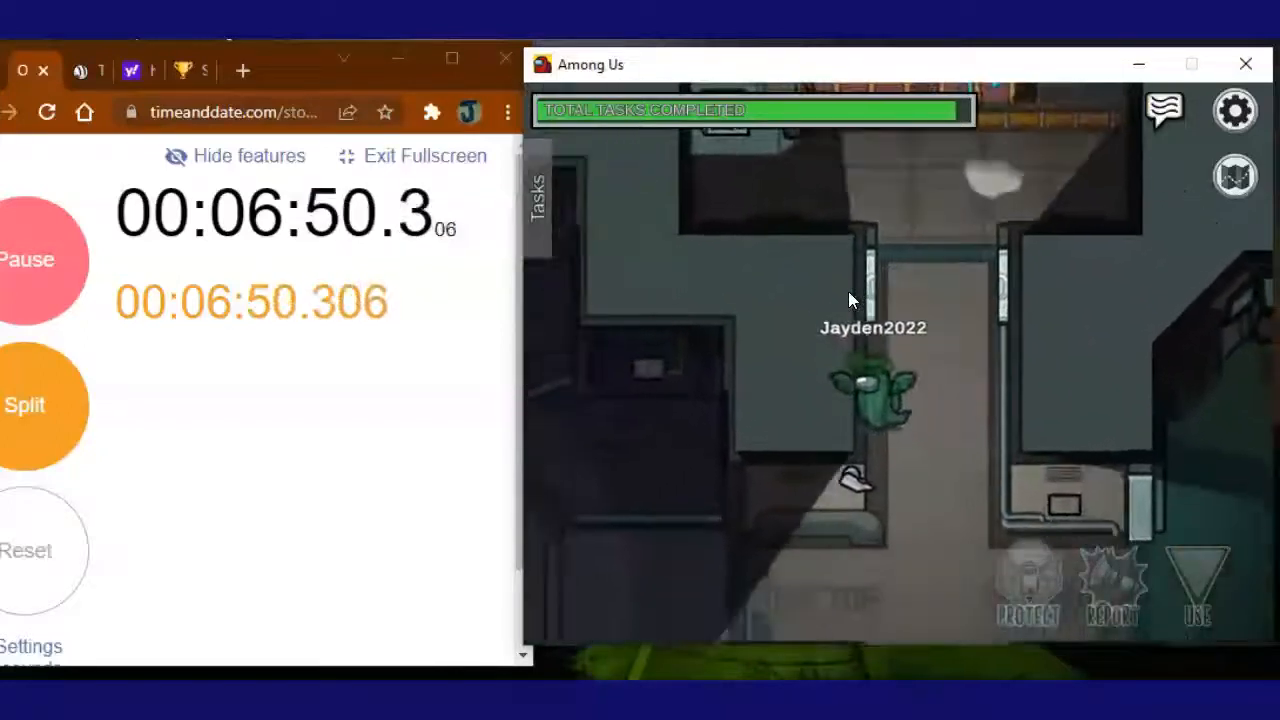
# Walk to the last Shields task to fill the task bar, stopping the stopwatch at 7:05.665.
pyautogui.click(1234, 175)
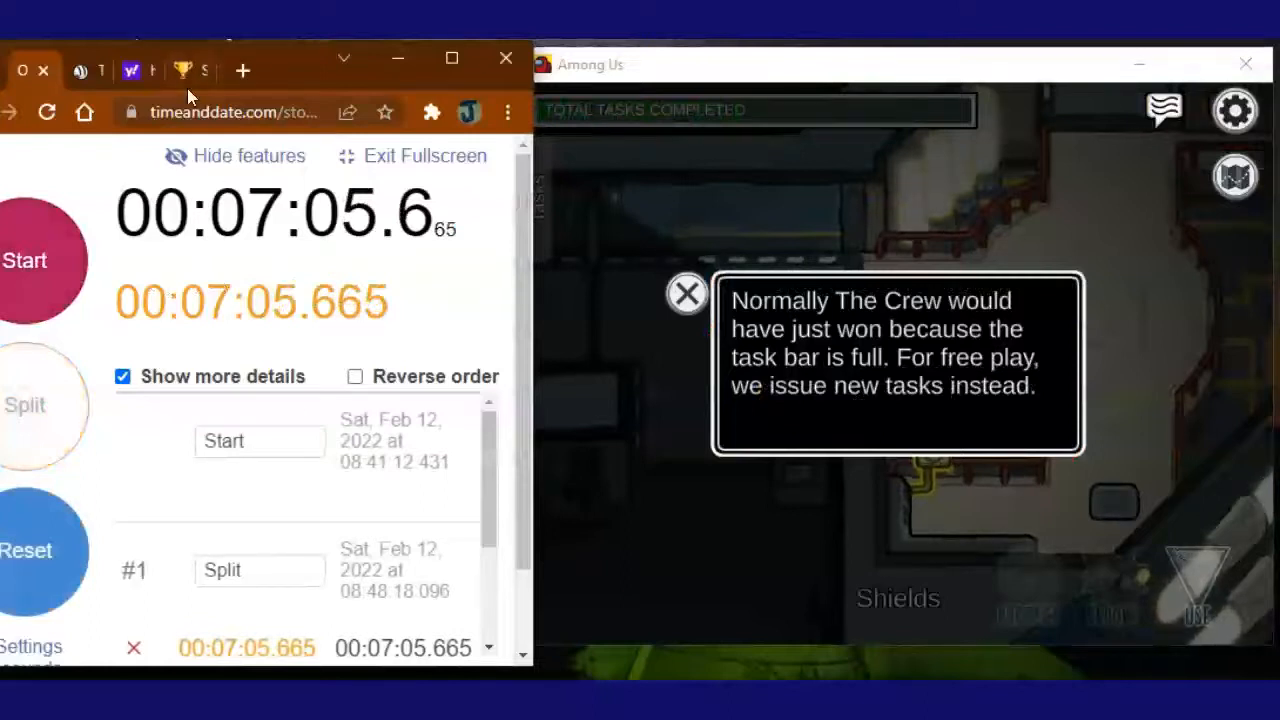
# Scroll the speedrun.com Support Hub New Game form, then bring up the Among Us Wiki tab.
pyautogui.click(178, 70)
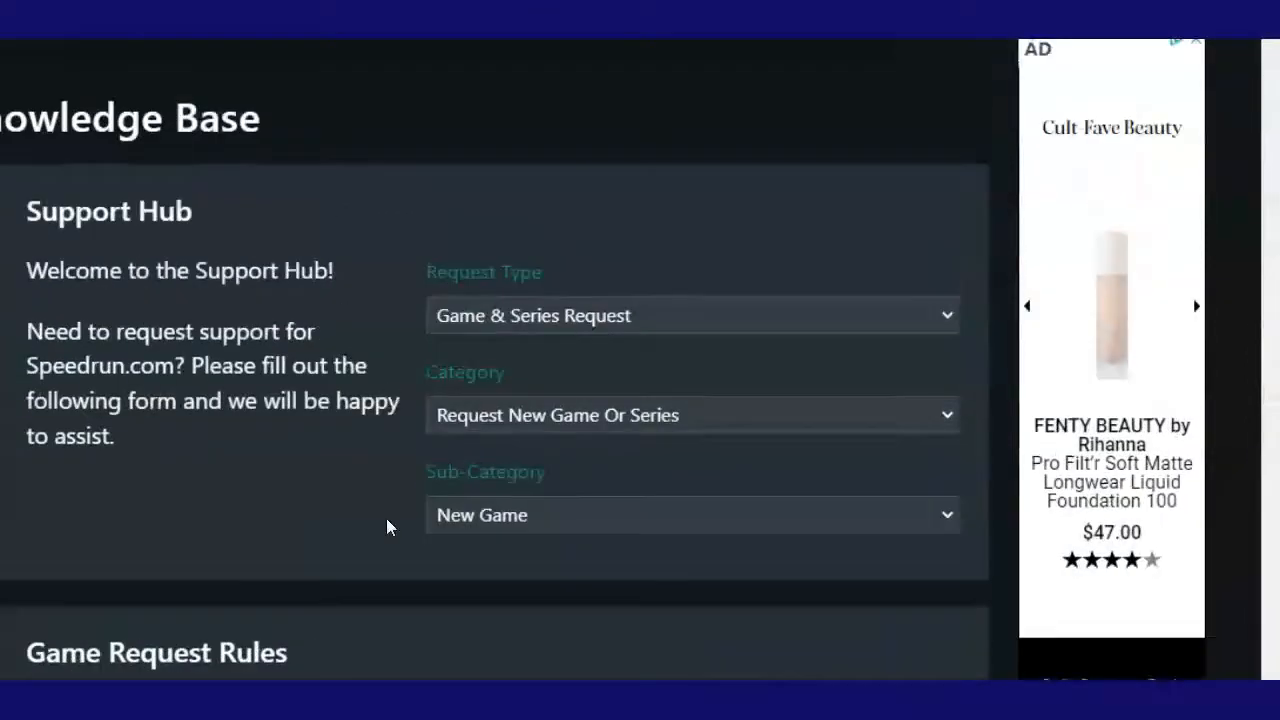
pyautogui.scroll(-3)
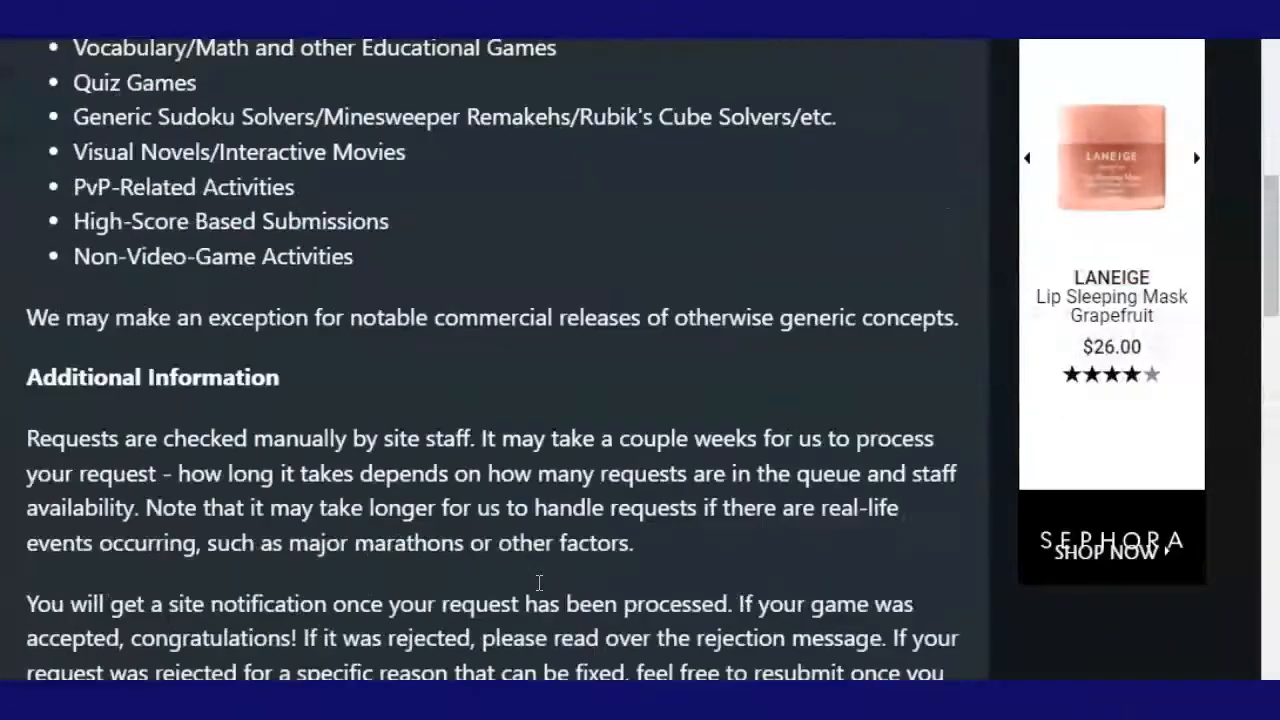
pyautogui.scroll(-3)
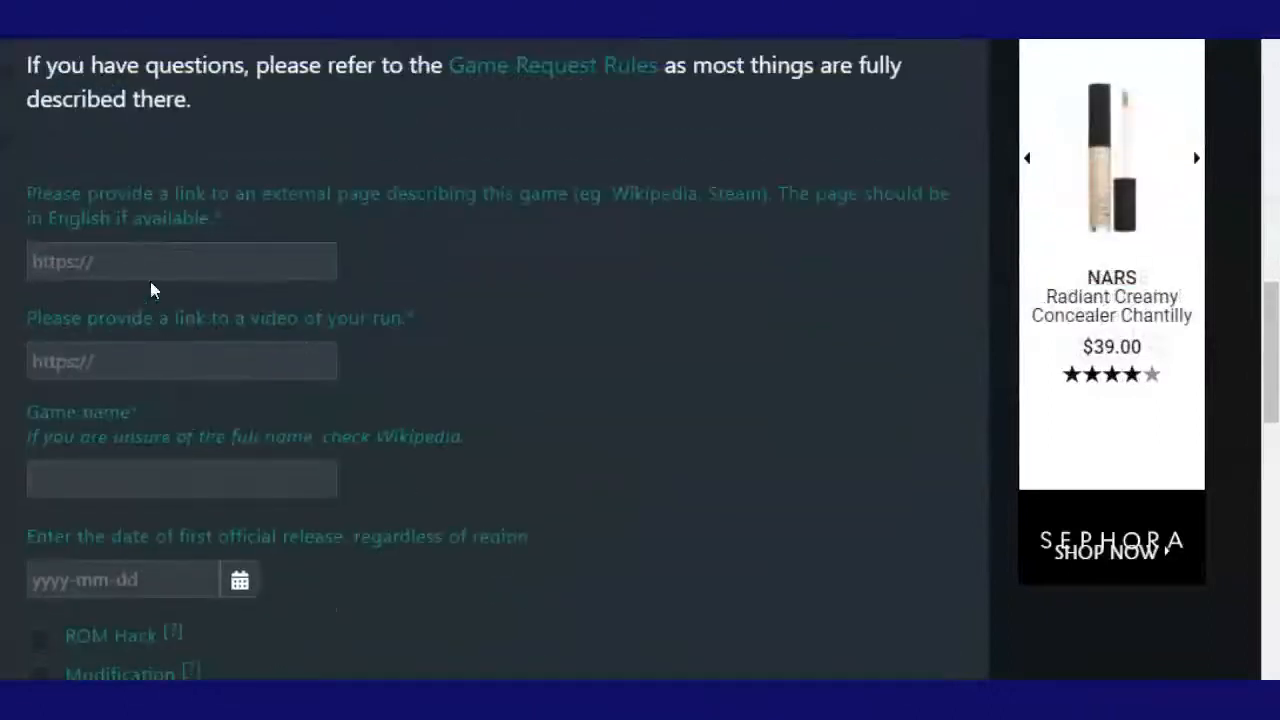
pyautogui.click(182, 261)
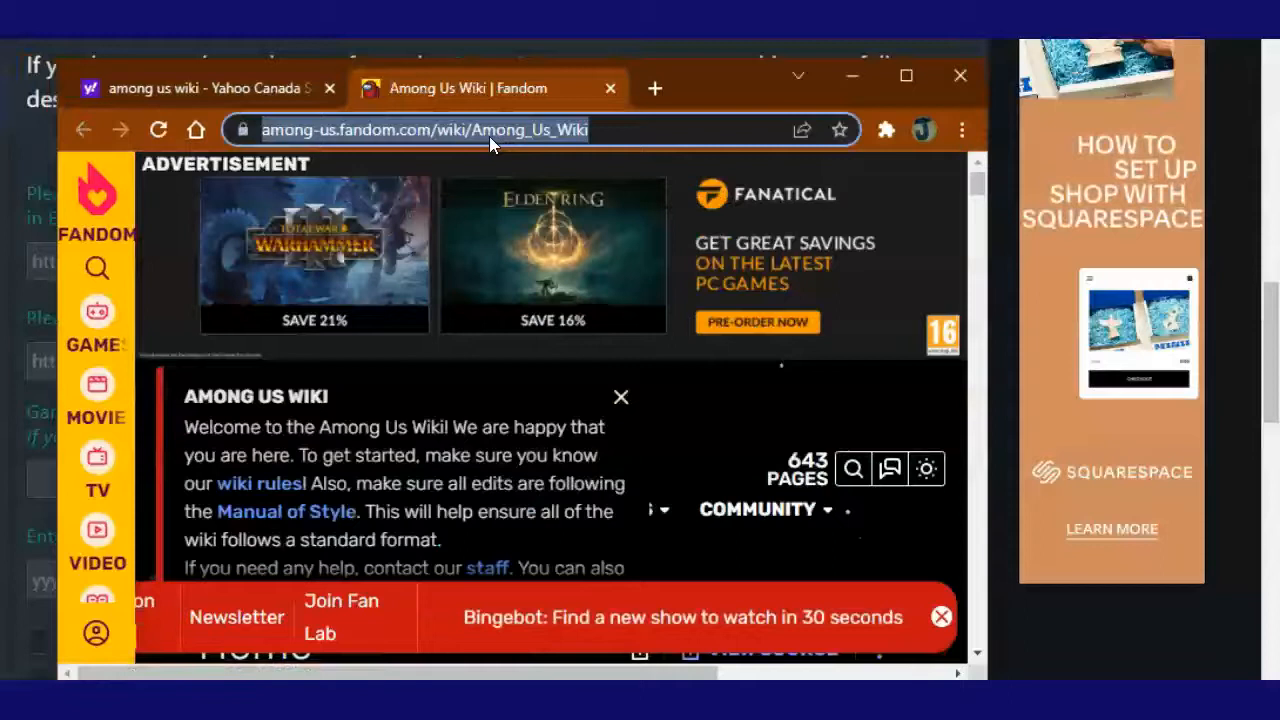
pyautogui.click(210, 88)
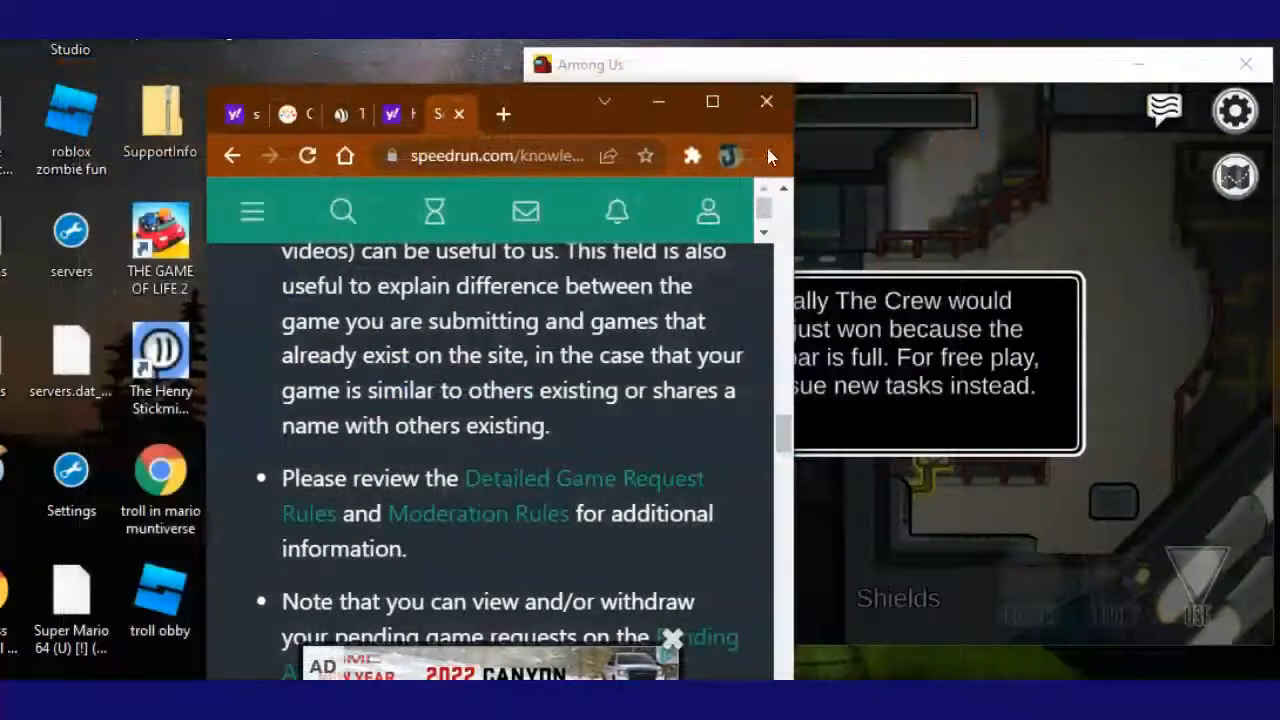
pyautogui.scroll(-3)
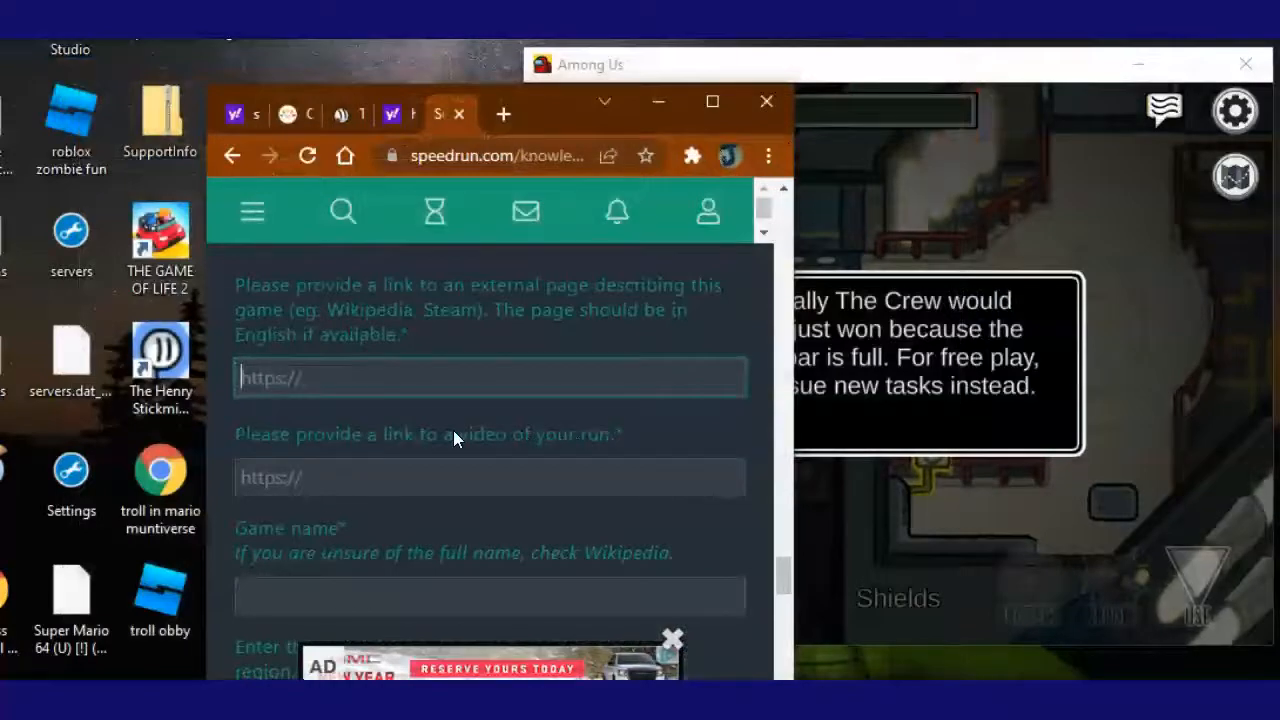
pyautogui.write('https://among-us.fandom.com/wiki/Among_Us_Wiki')
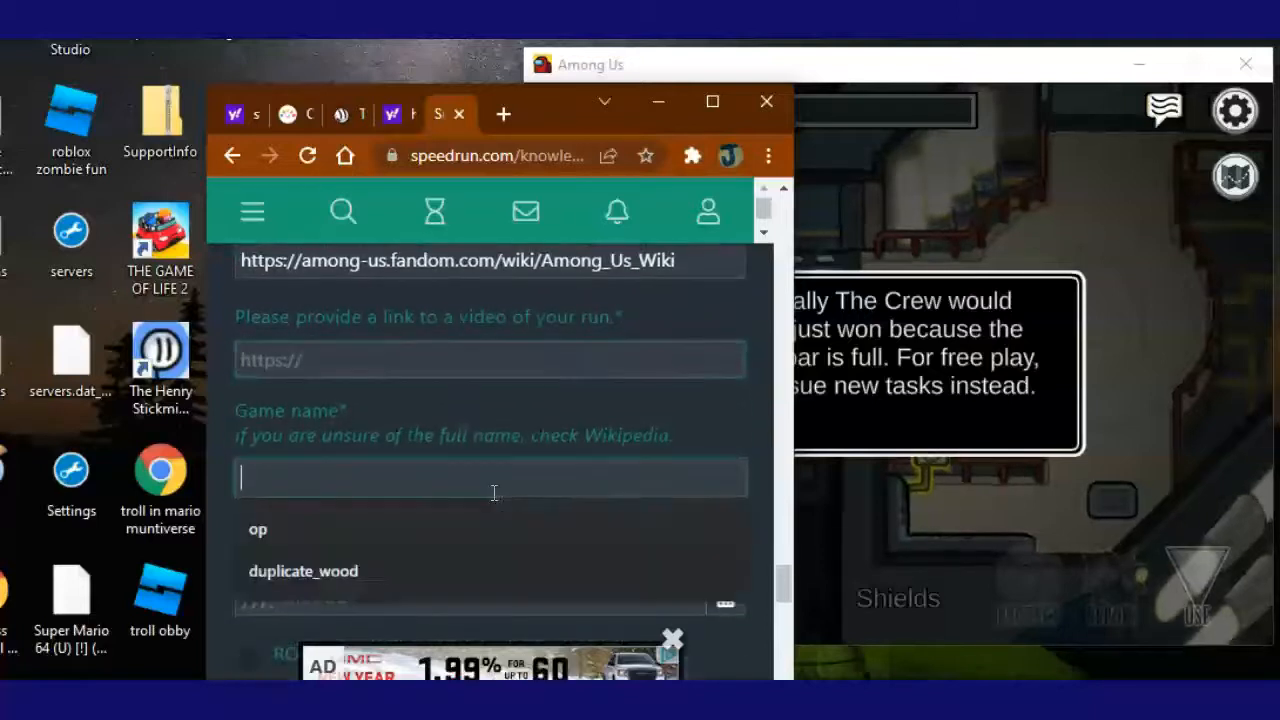
pyautogui.write('Among us')
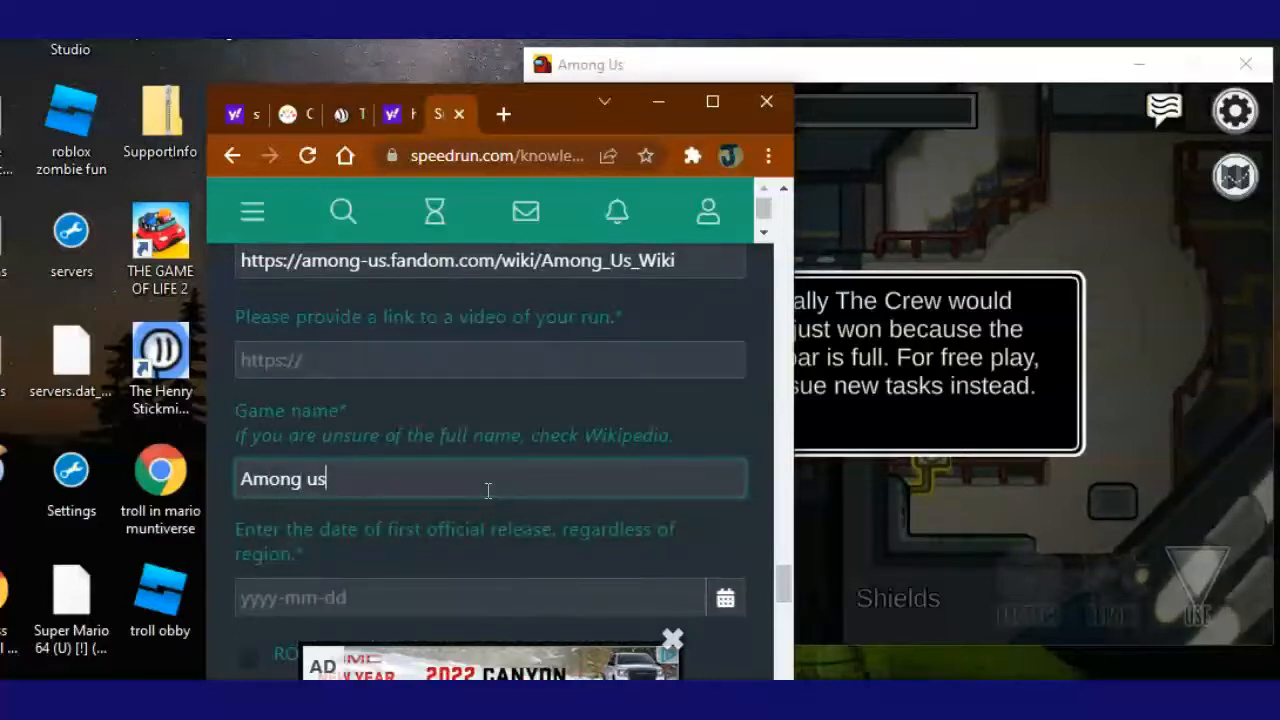
pyautogui.scroll(-3)
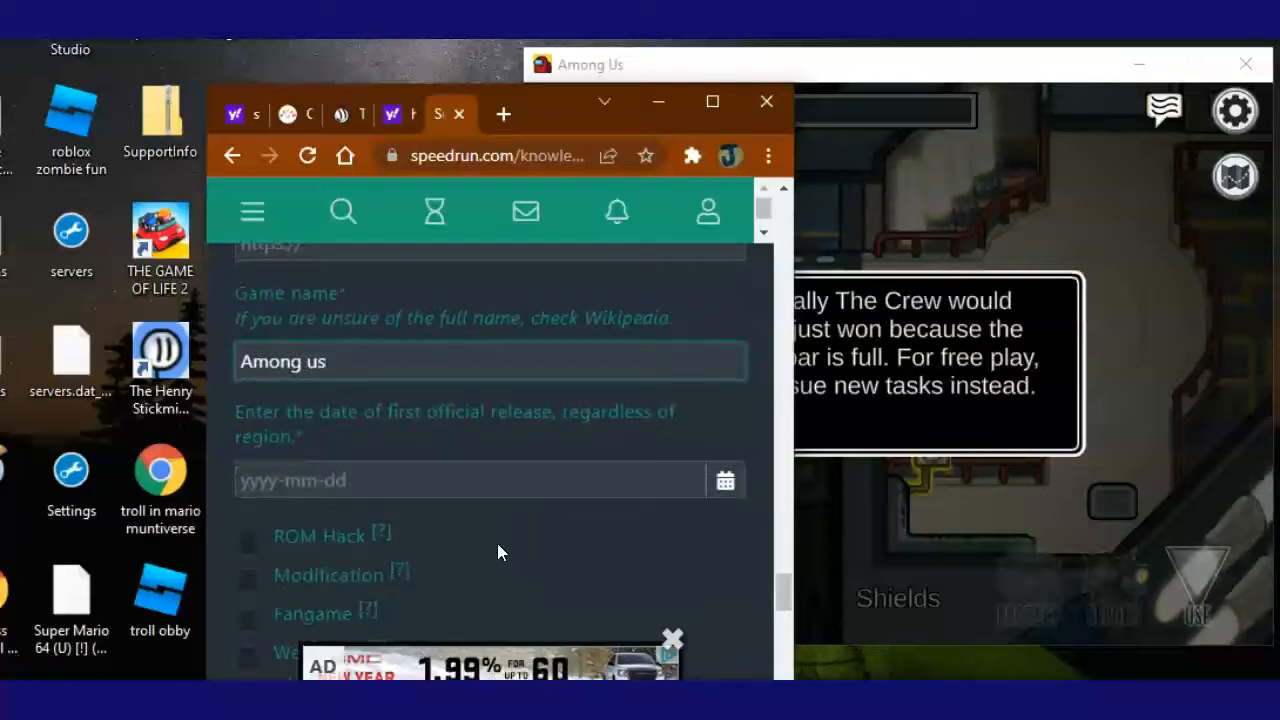
pyautogui.click(470, 480)
pyautogui.write('when did among us')
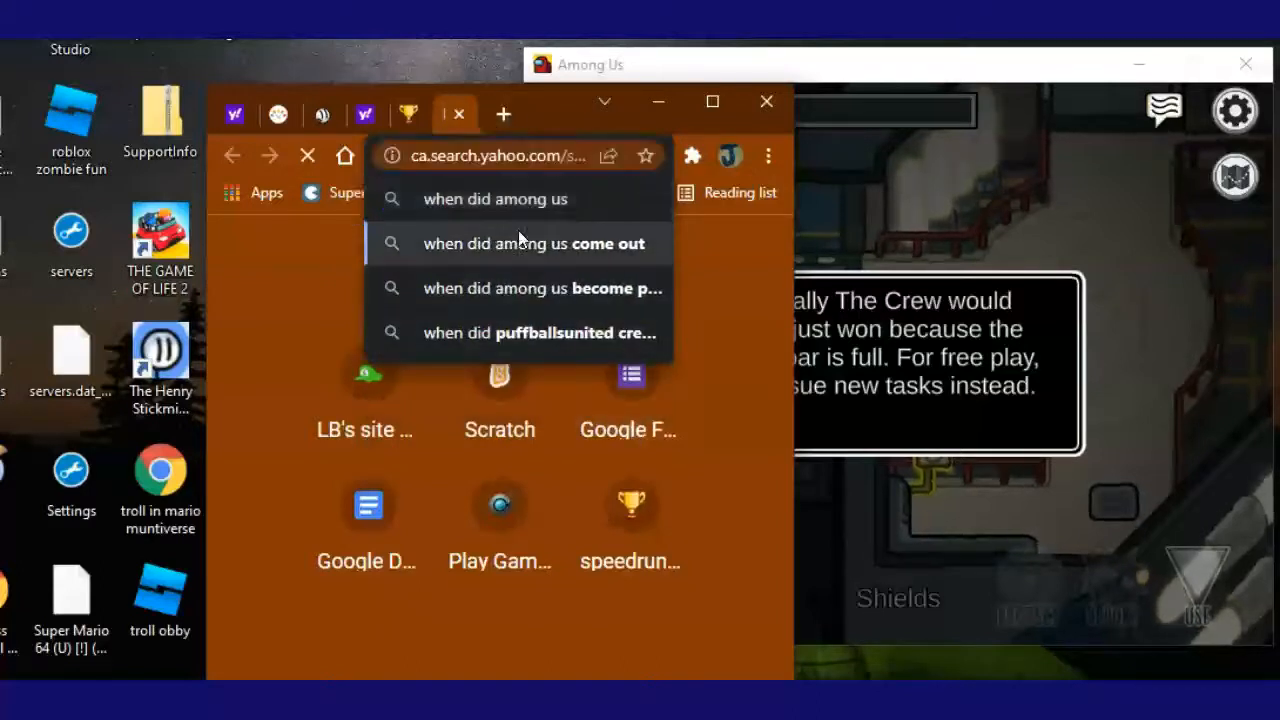
# Search 'when did among us come out' and select the 2020 release year in results.
pyautogui.click(520, 243)
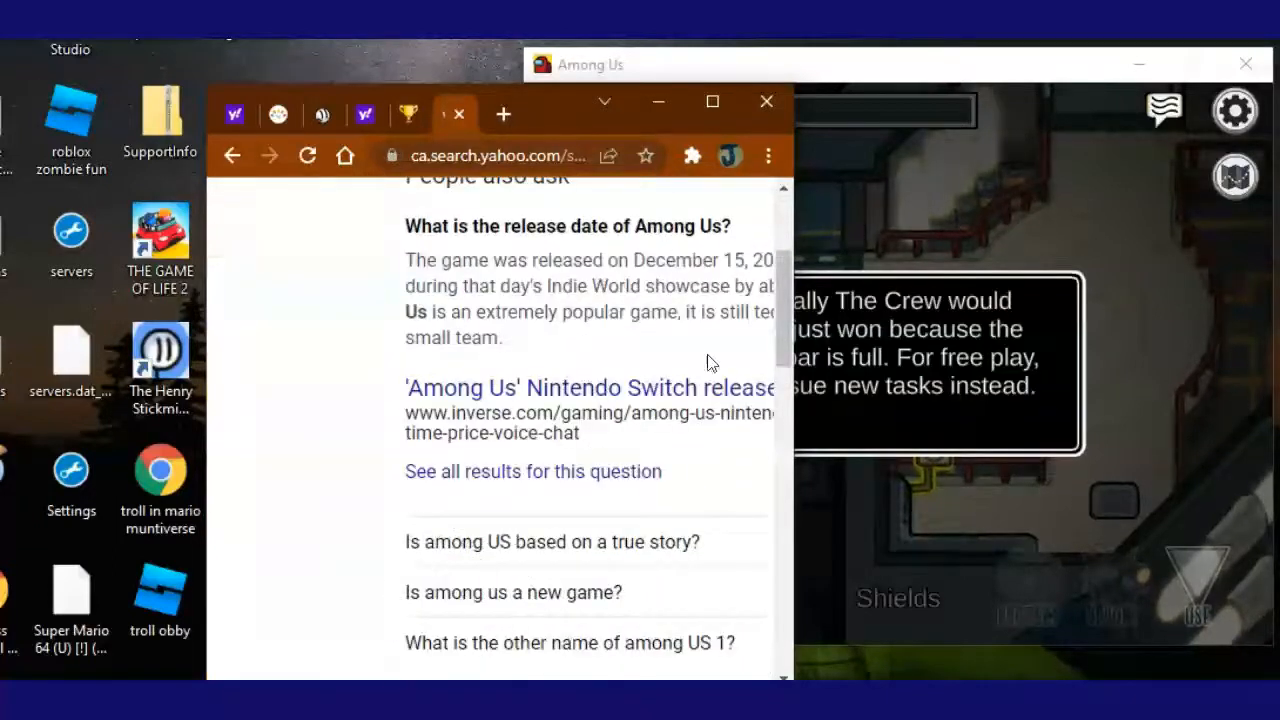
pyautogui.scroll(3)
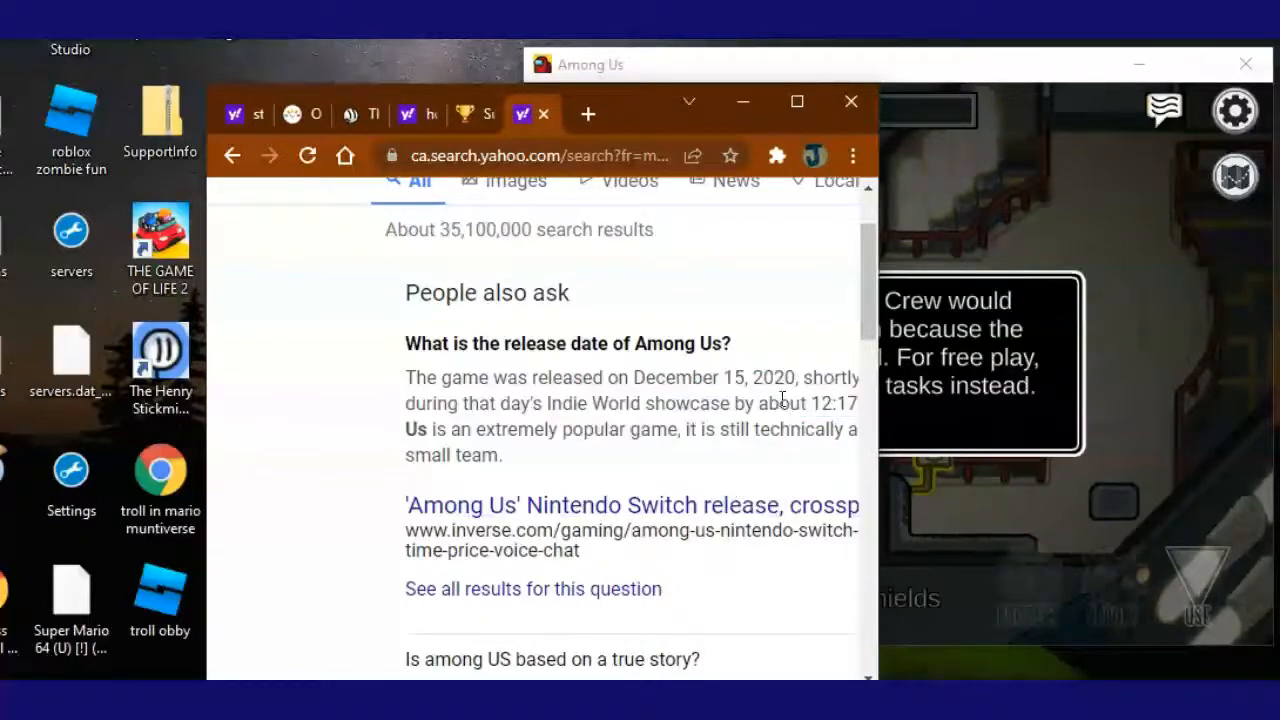
pyautogui.doubleClick(778, 378)
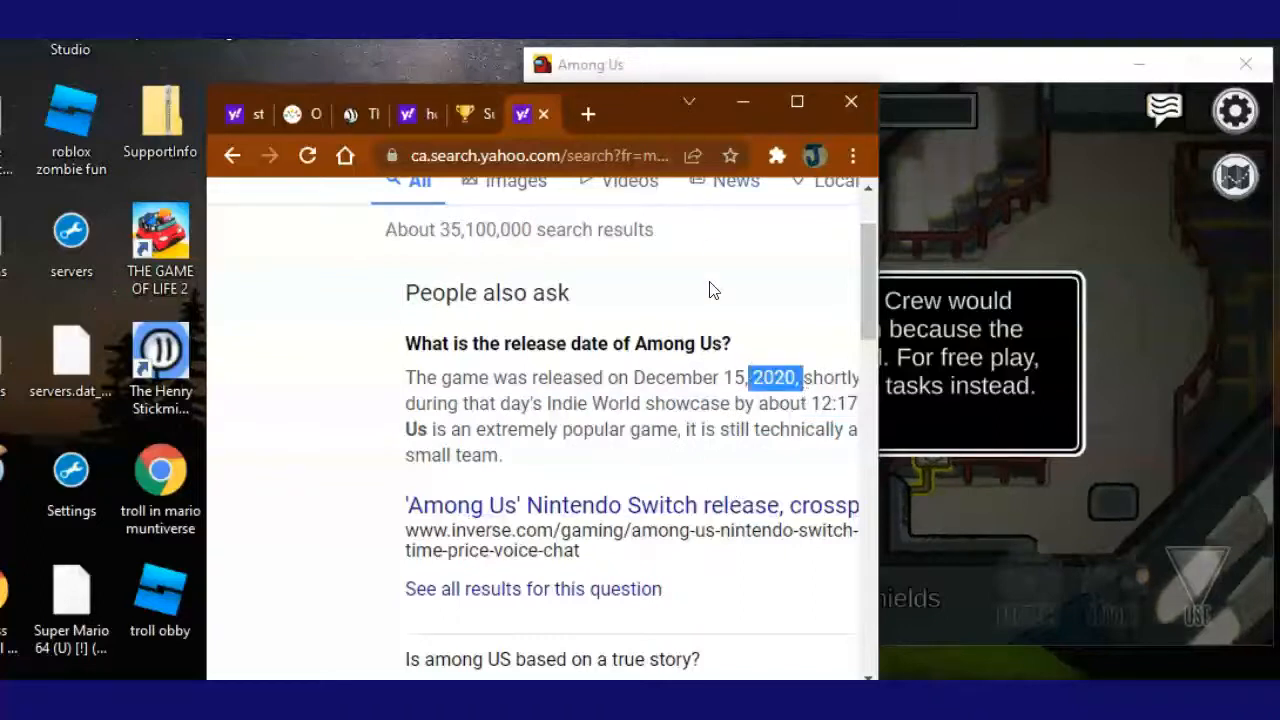
pyautogui.scroll(-3)
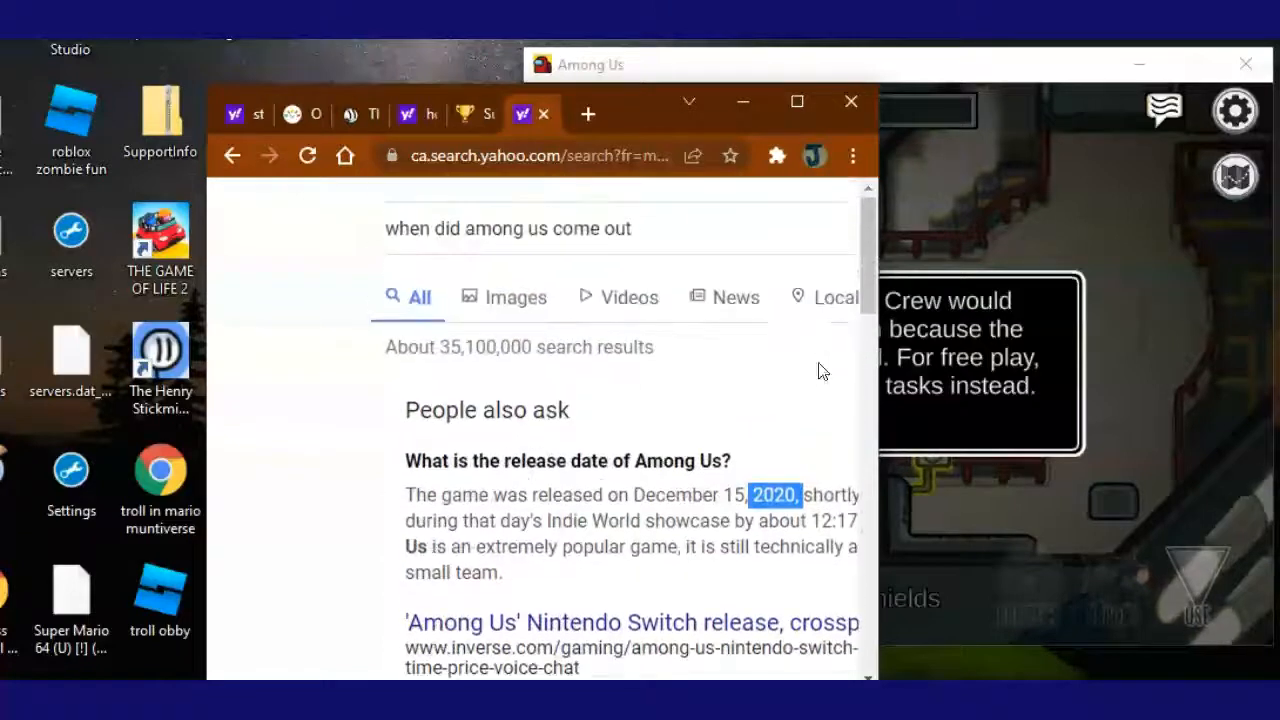
pyautogui.moveTo(675, 218)
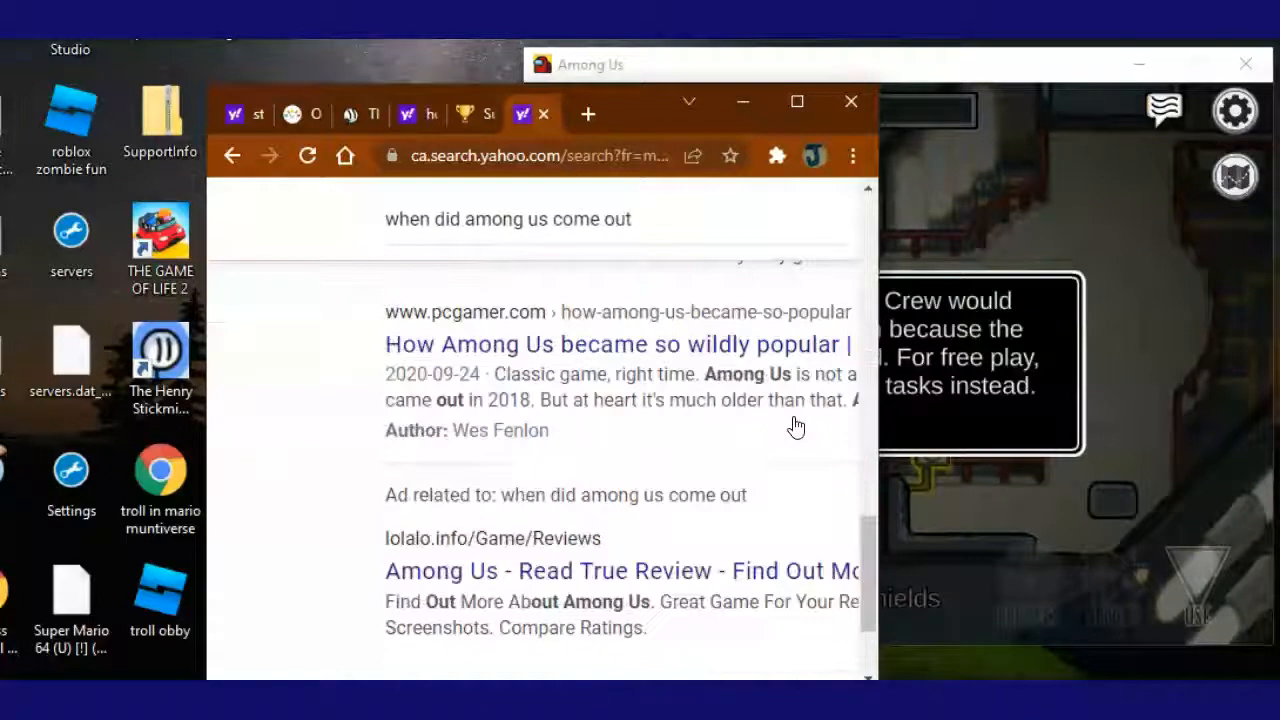
pyautogui.scroll(-3)
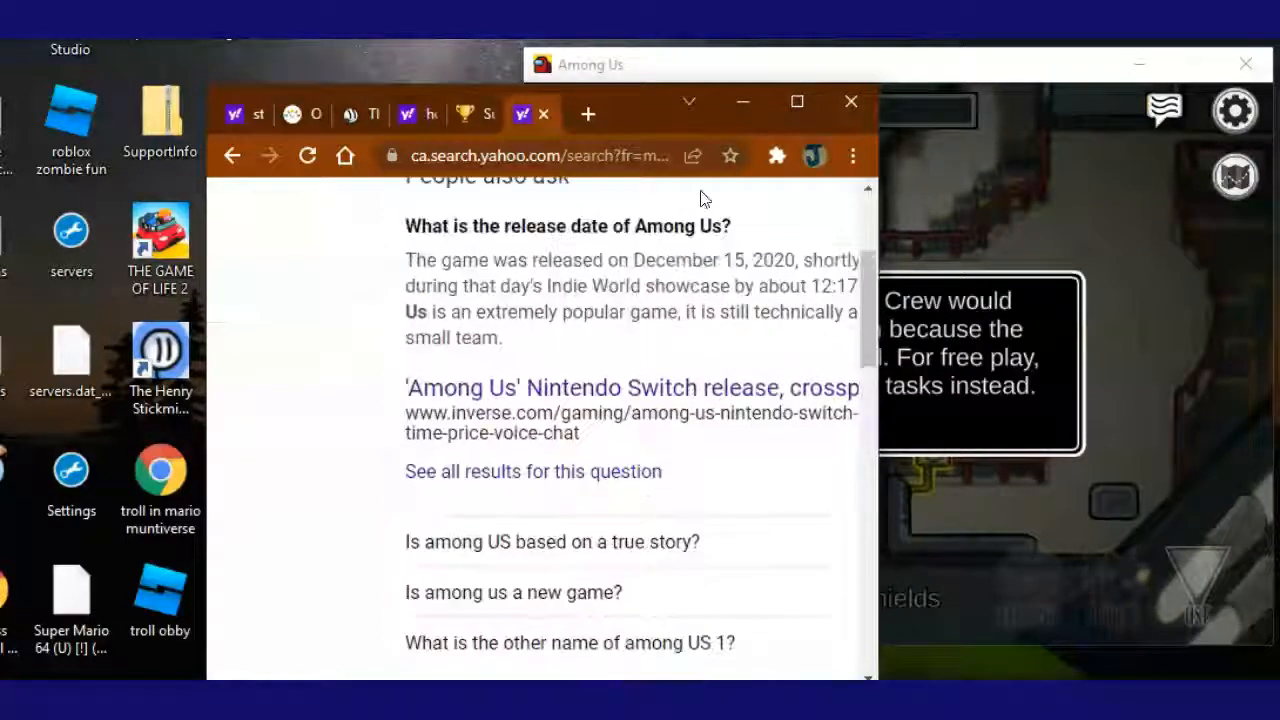